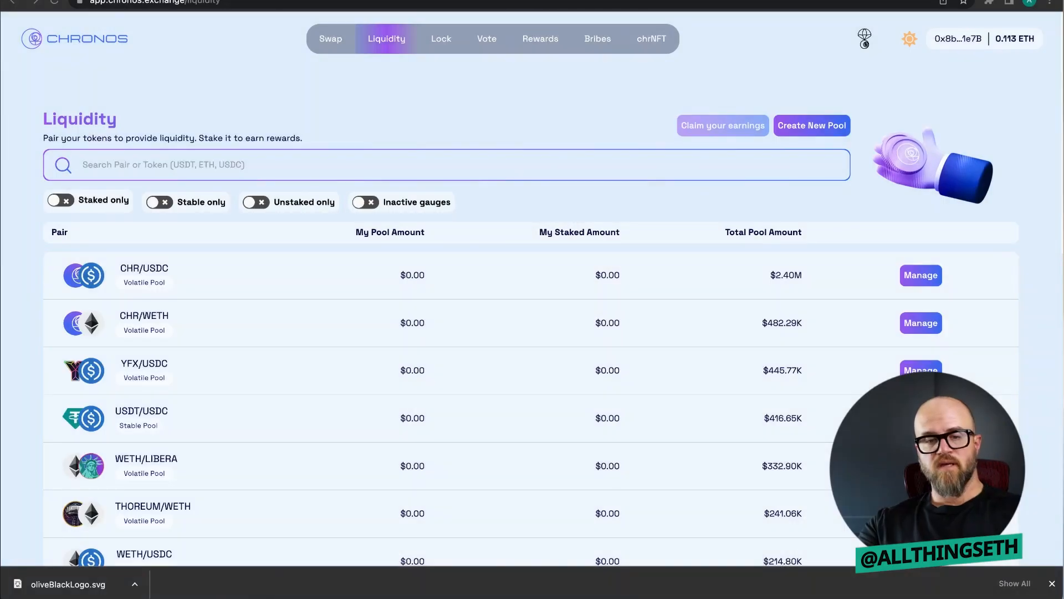
mouse_move(412, 370)
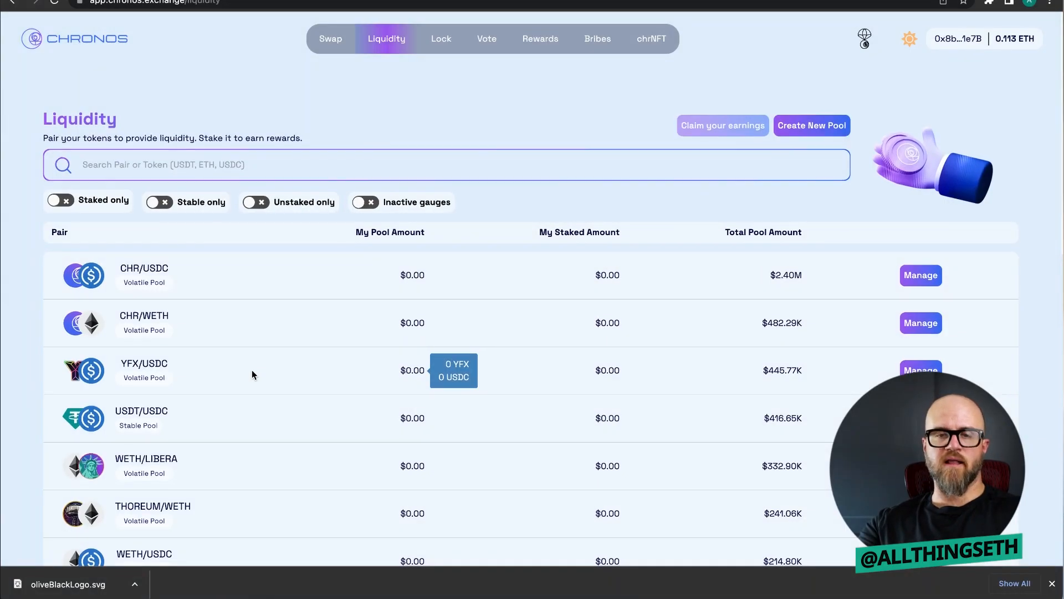
mouse_move(129, 67)
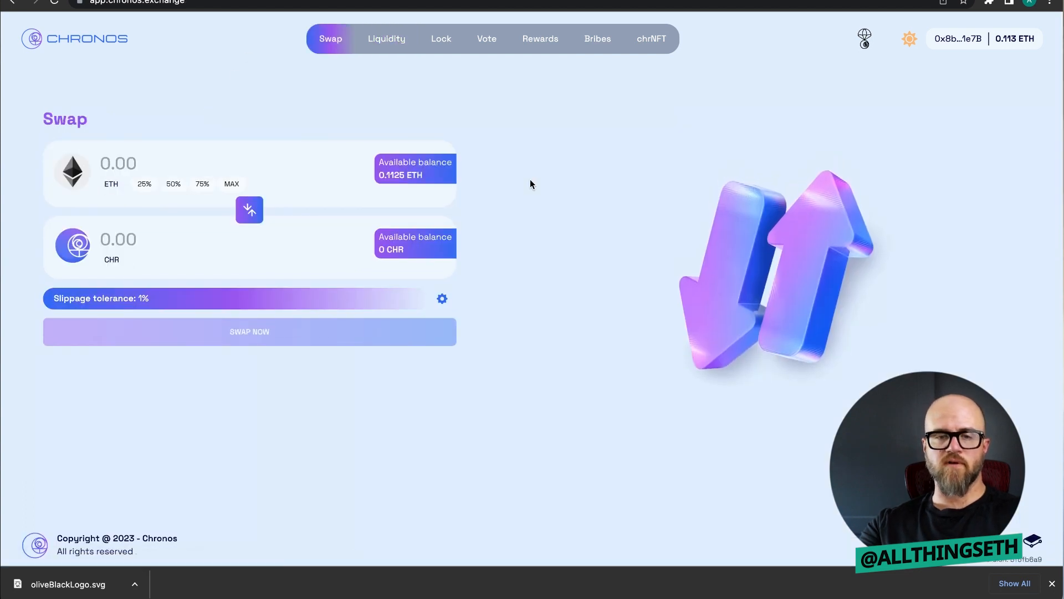
mouse_move(542, 205)
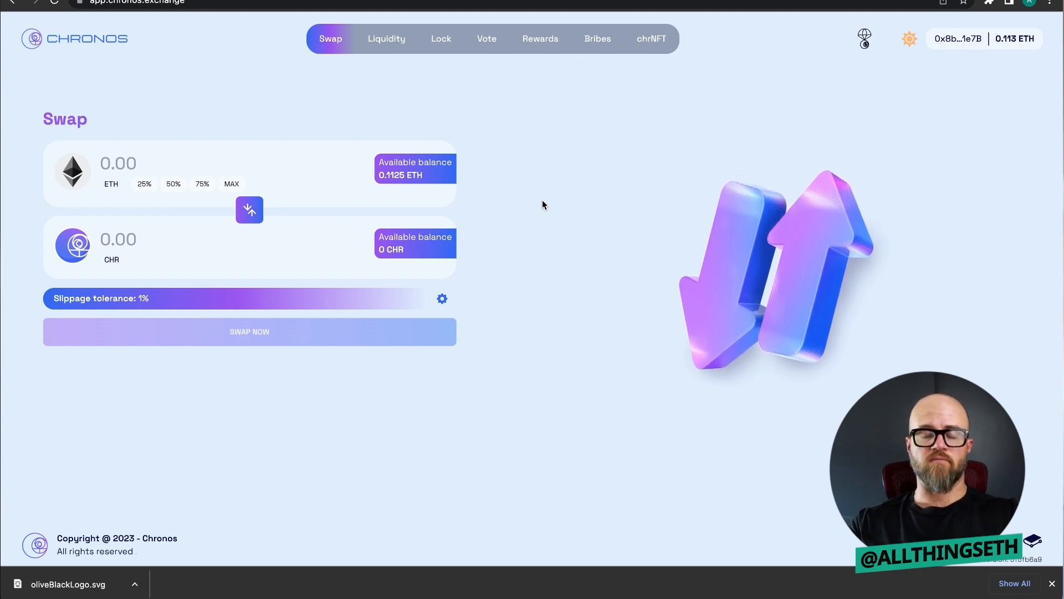
mouse_move(531, 109)
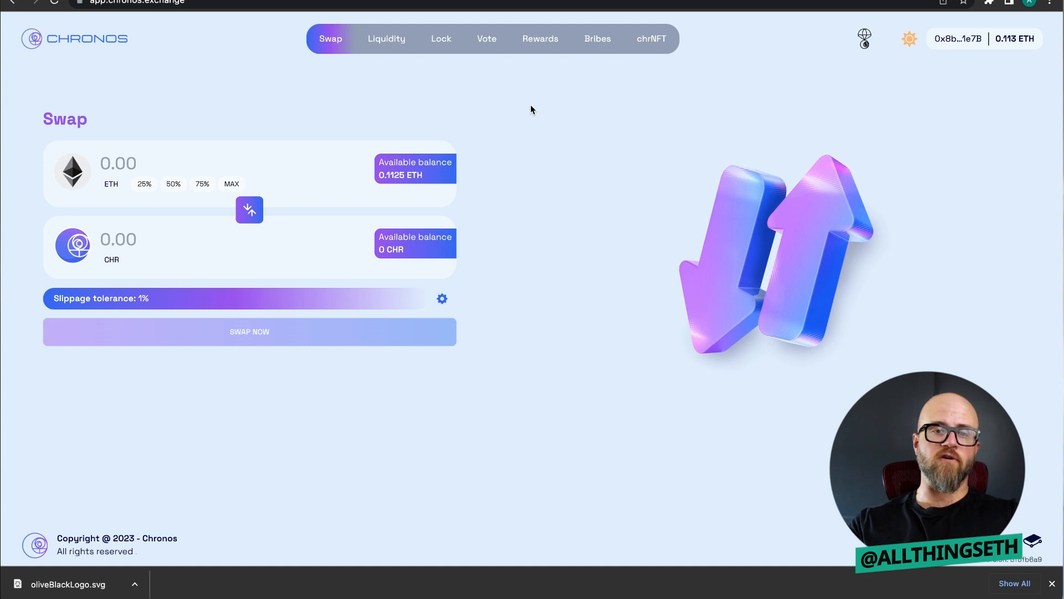
mouse_move(494, 101)
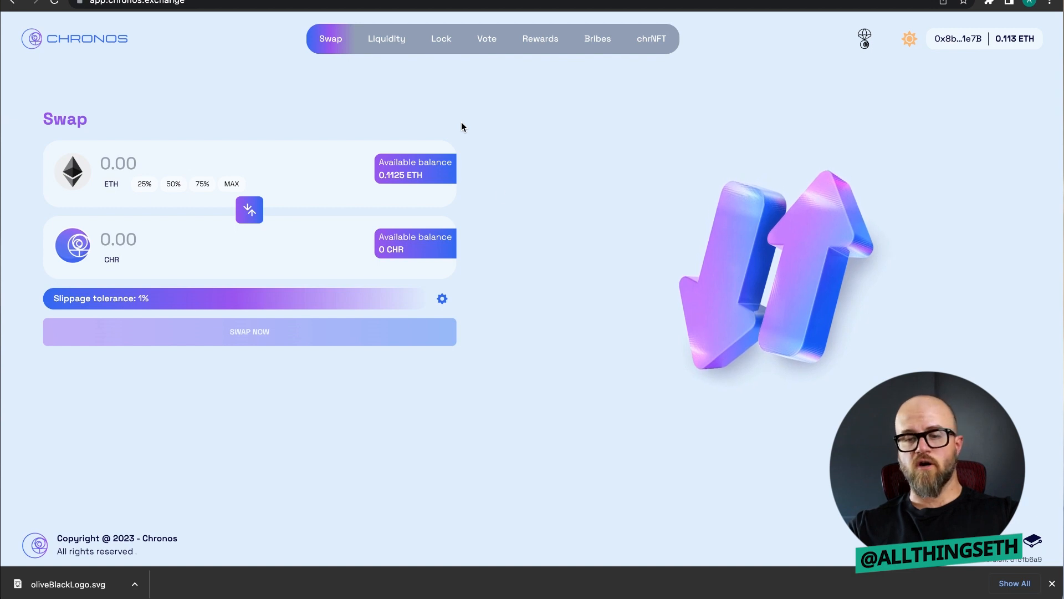
mouse_move(410, 105)
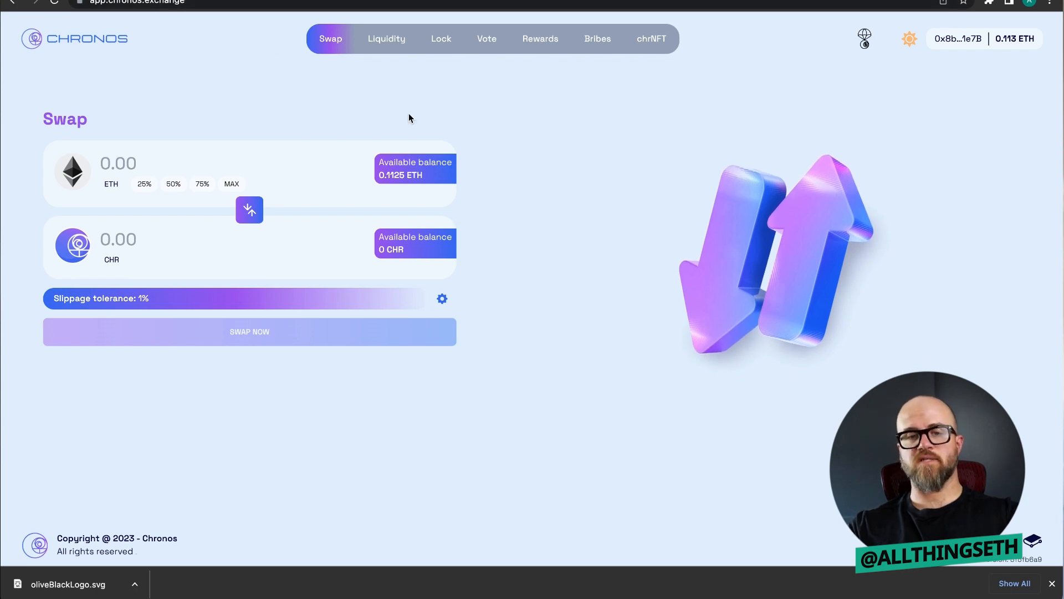
Visit Liquidity and Swap, then view veCHR locks 492, 502, 5236 and 6456.
click(386, 38)
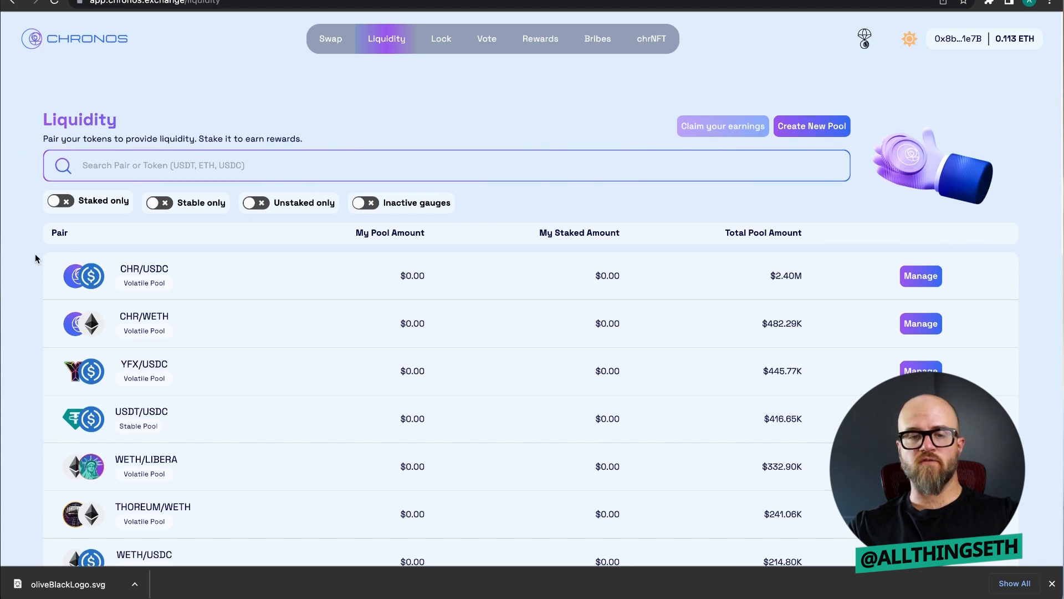
mouse_move(441, 38)
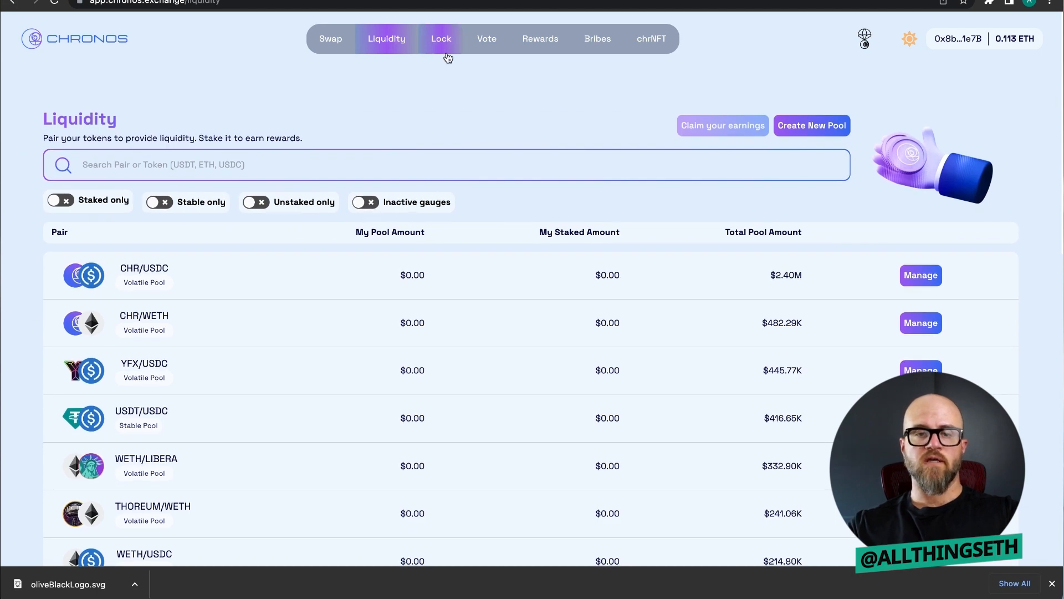
mouse_move(277, 78)
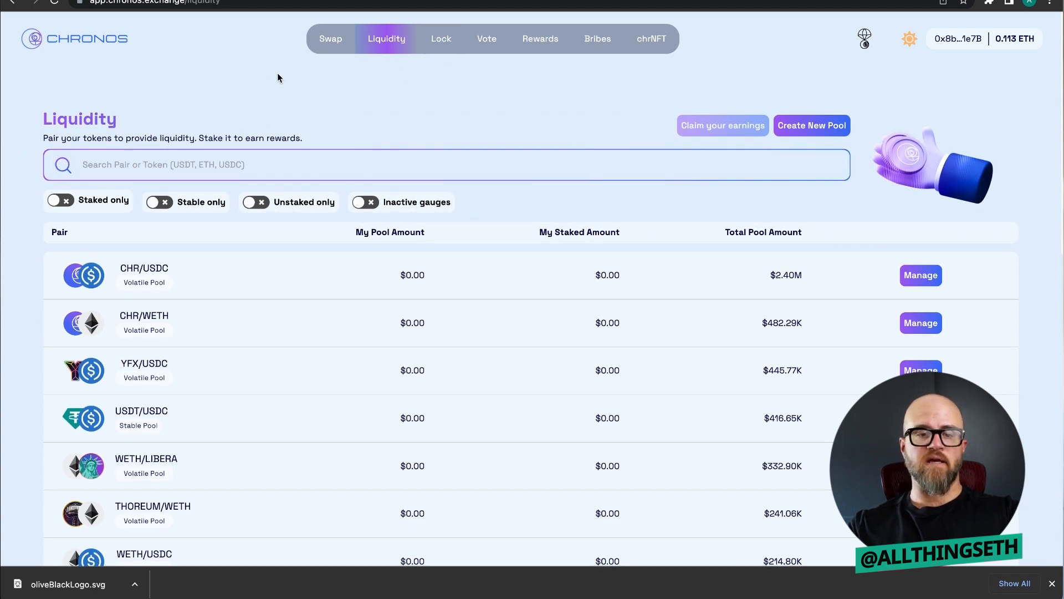
click(330, 38)
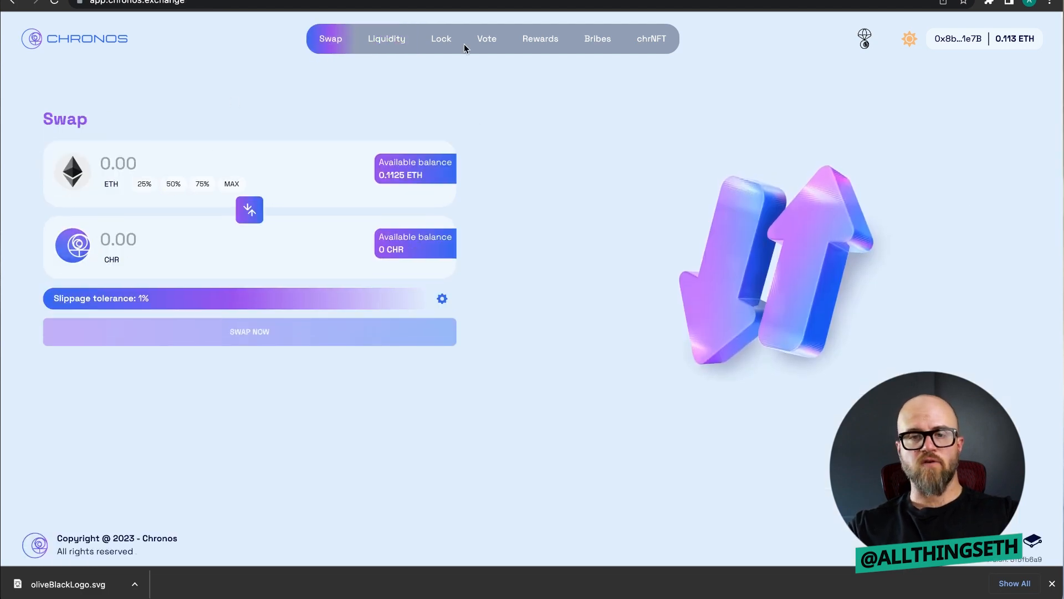
click(441, 39)
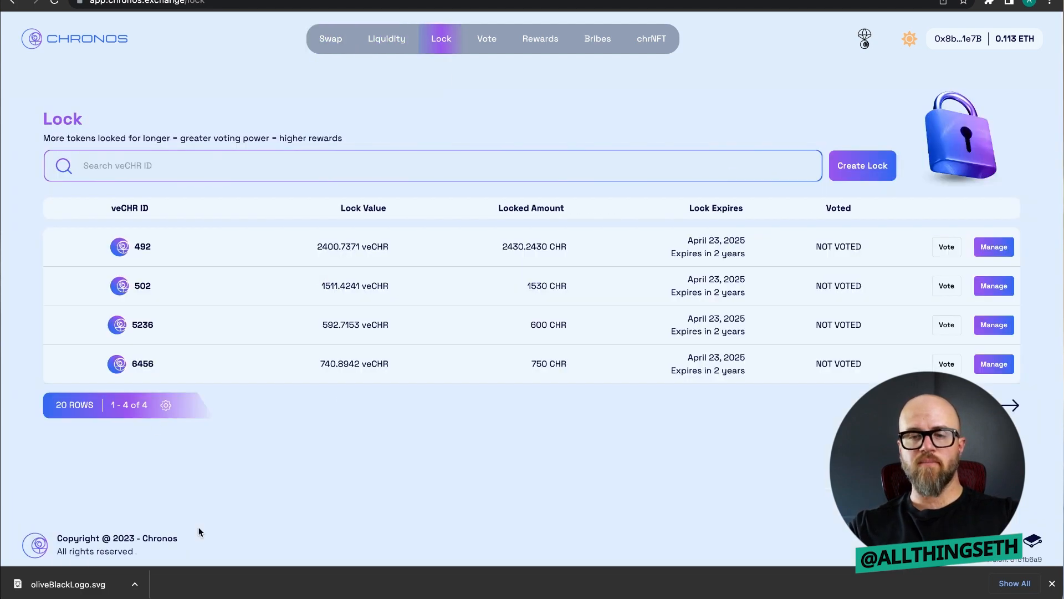
mouse_move(351, 463)
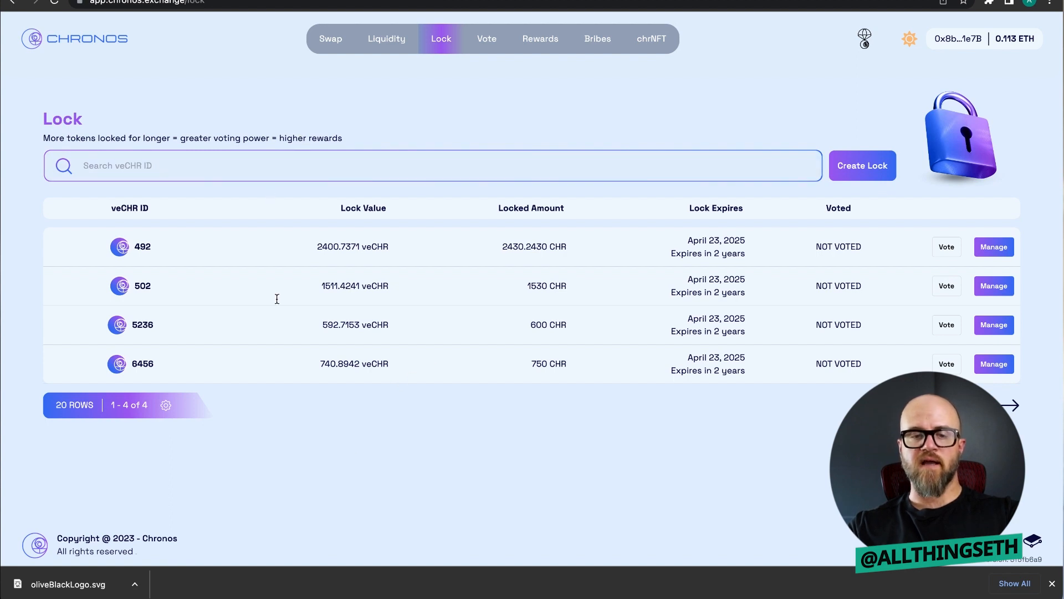
mouse_move(475, 447)
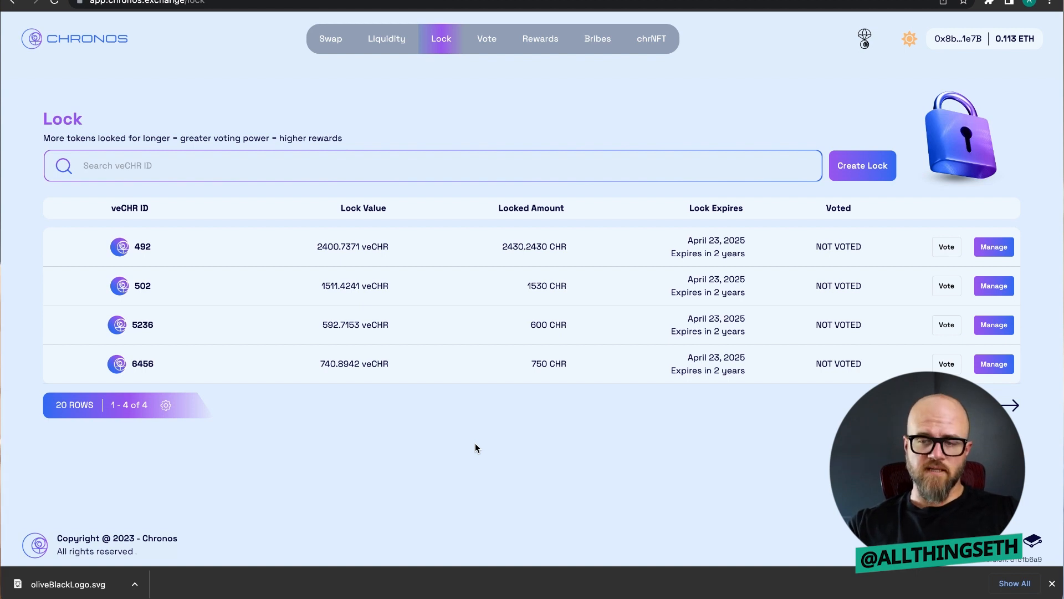
mouse_move(411, 254)
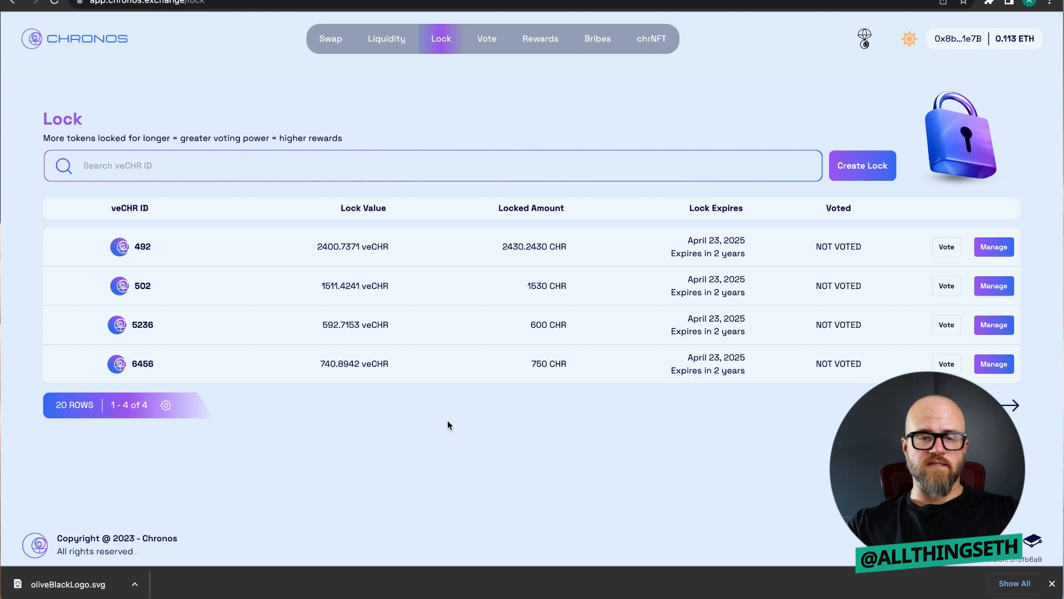
mouse_move(454, 385)
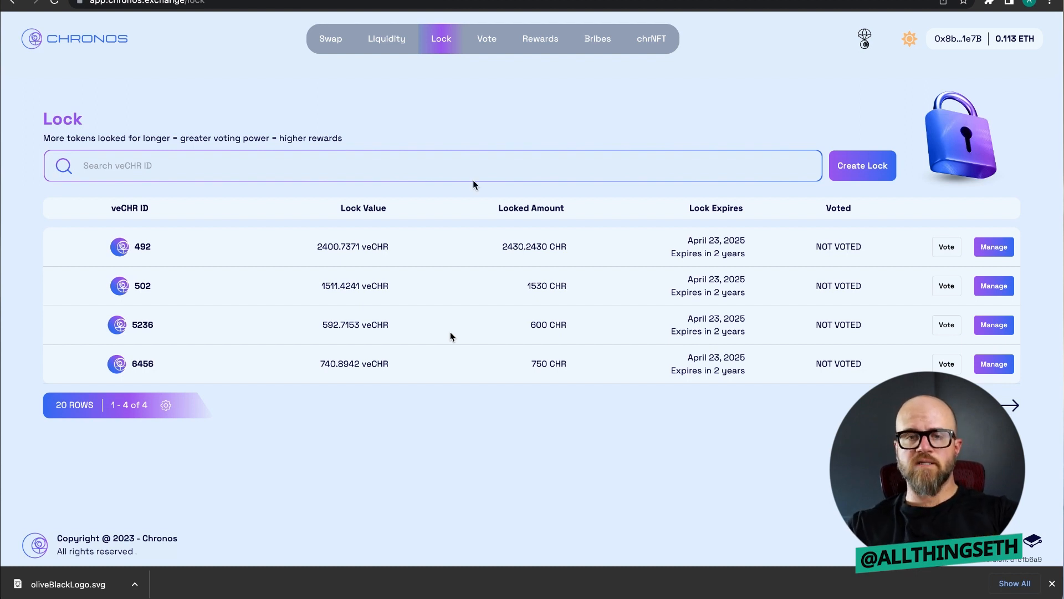
Browse the Rewards and Bribes pages, ending on chrNFT staking with 3 chrNFTs staked.
click(540, 38)
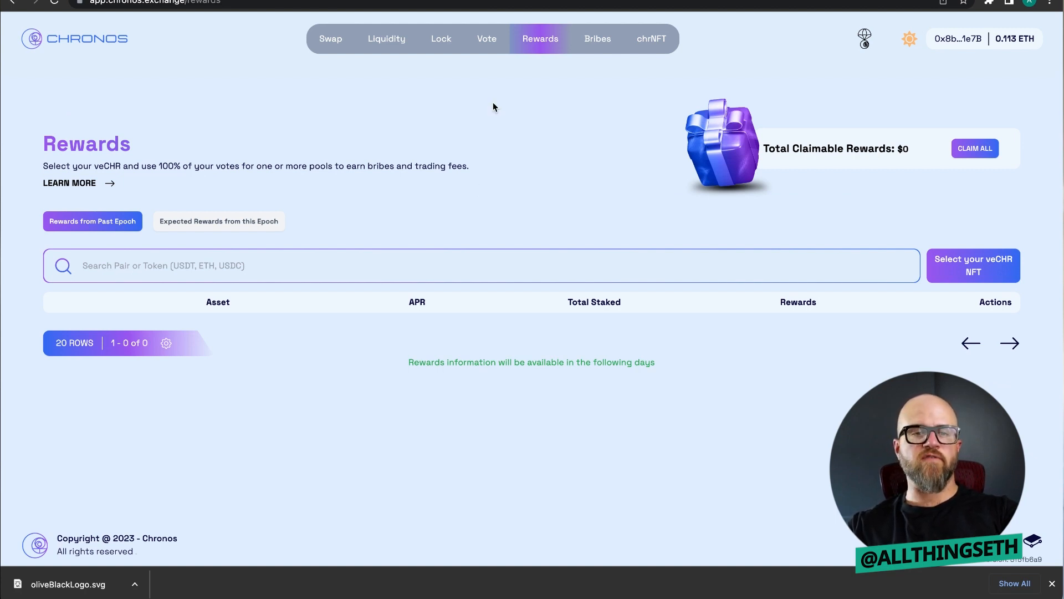
mouse_move(503, 149)
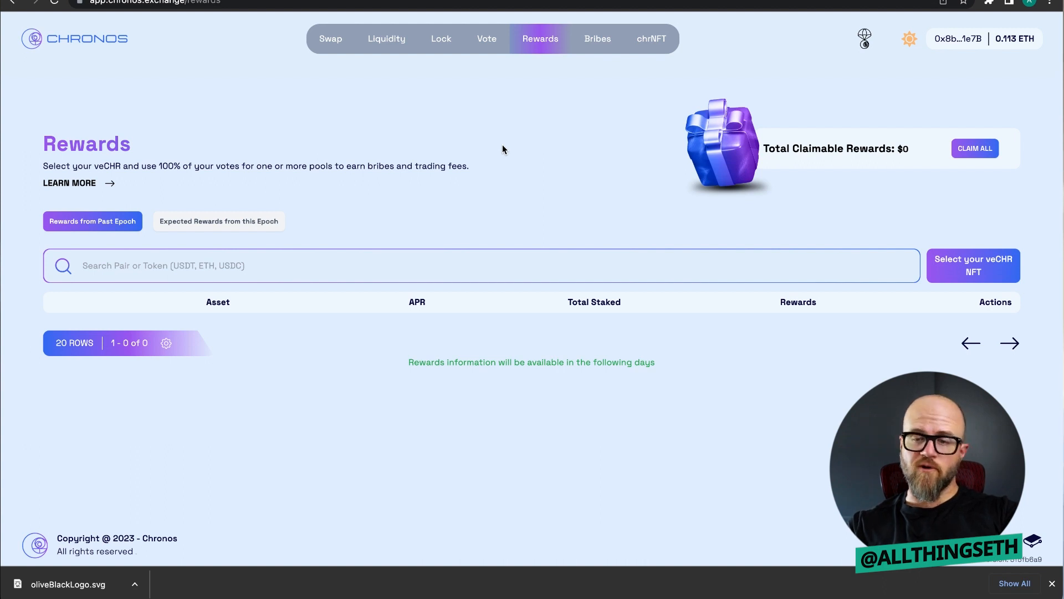
mouse_move(385, 445)
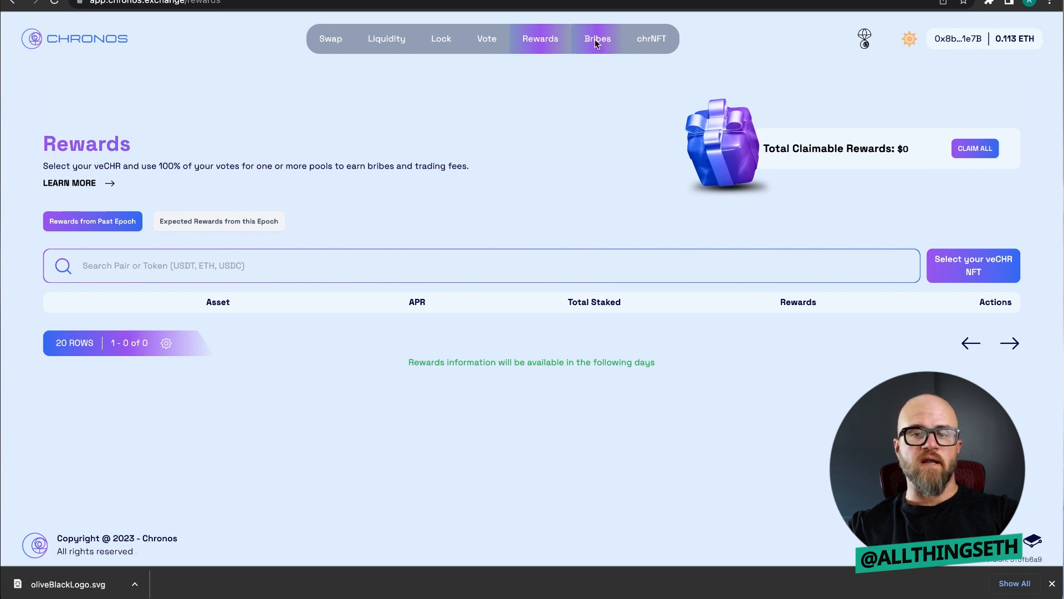
click(597, 38)
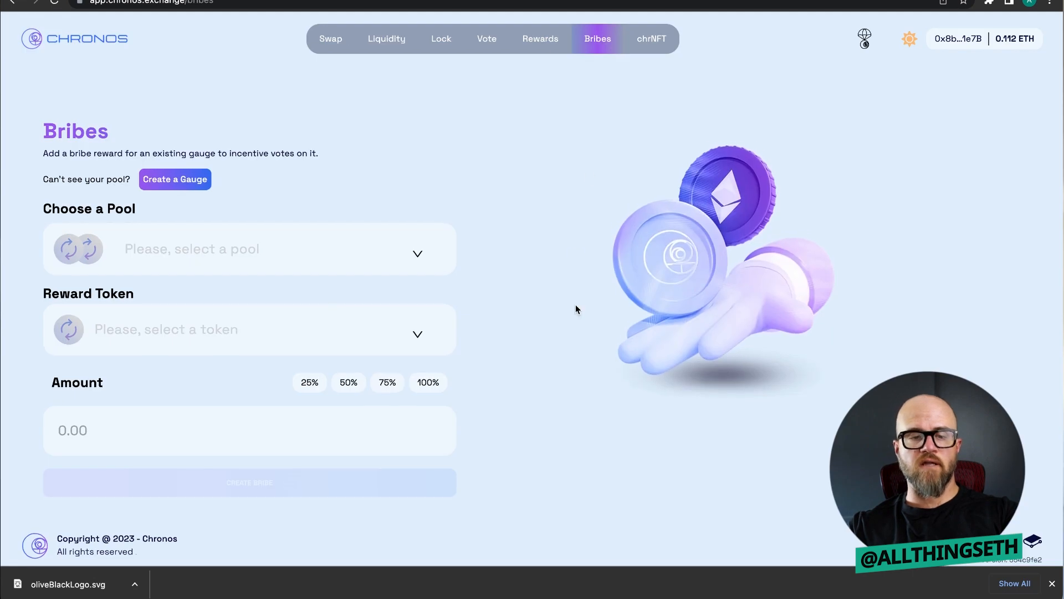
mouse_move(550, 254)
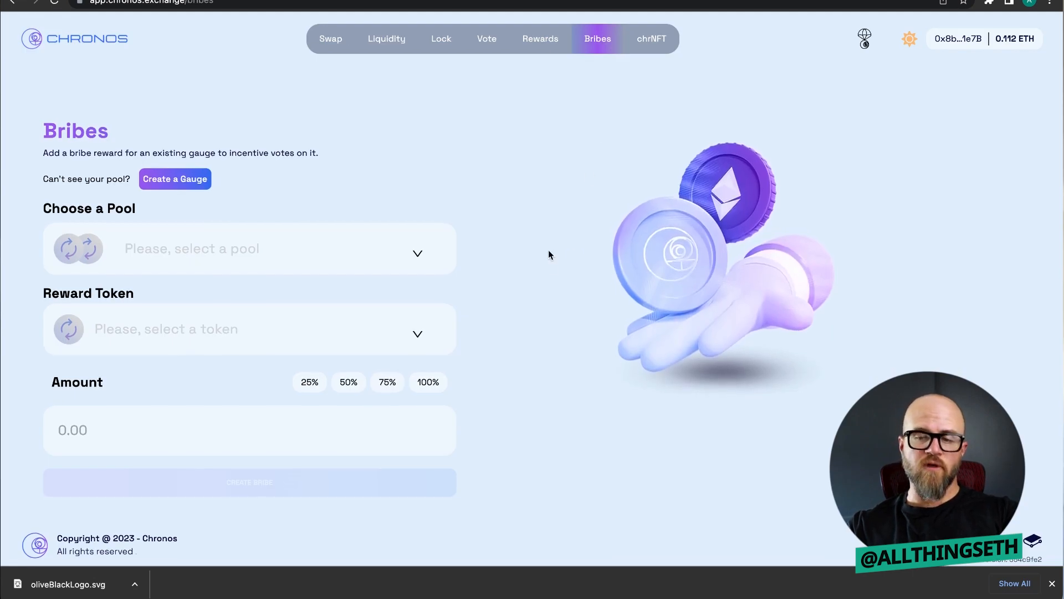
mouse_move(539, 200)
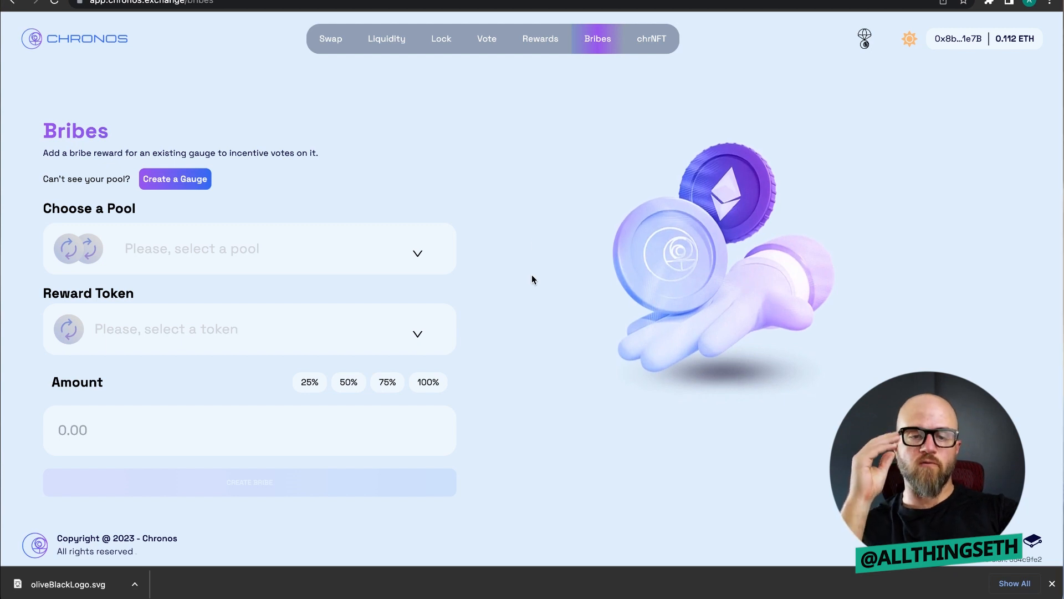
mouse_move(522, 226)
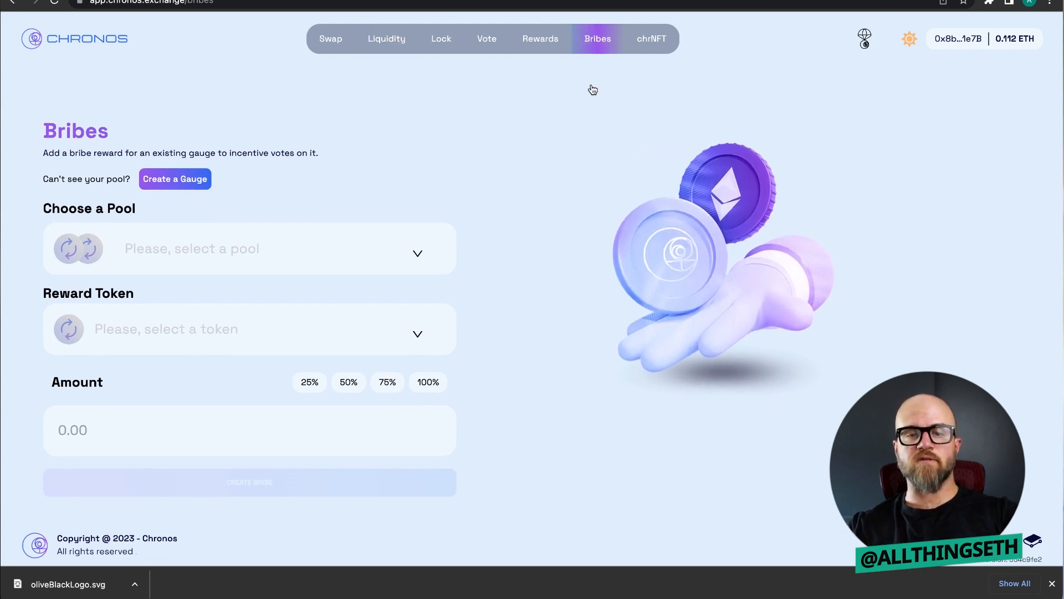
click(650, 38)
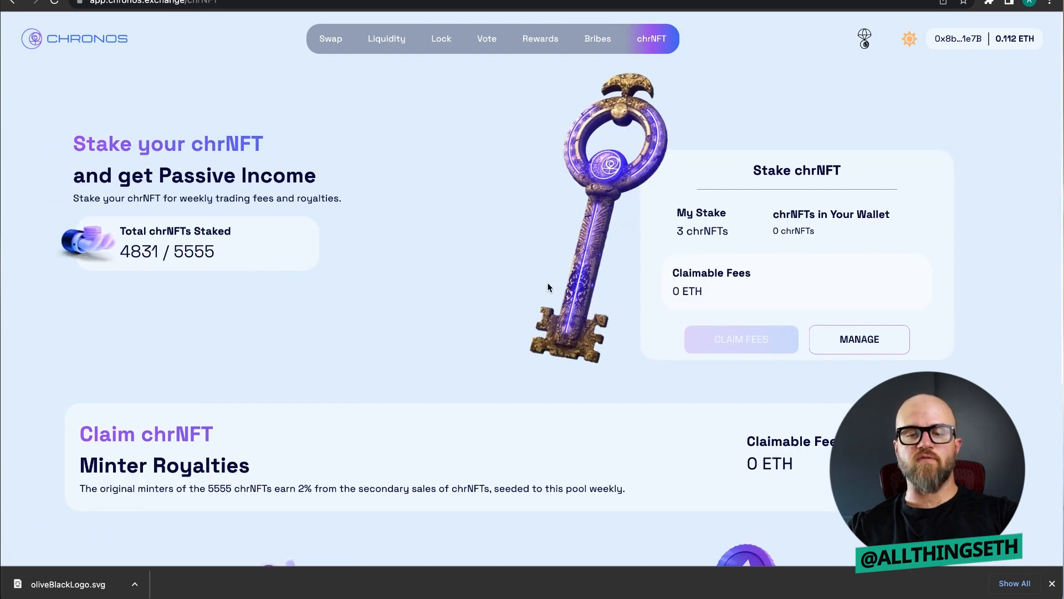
mouse_move(636, 271)
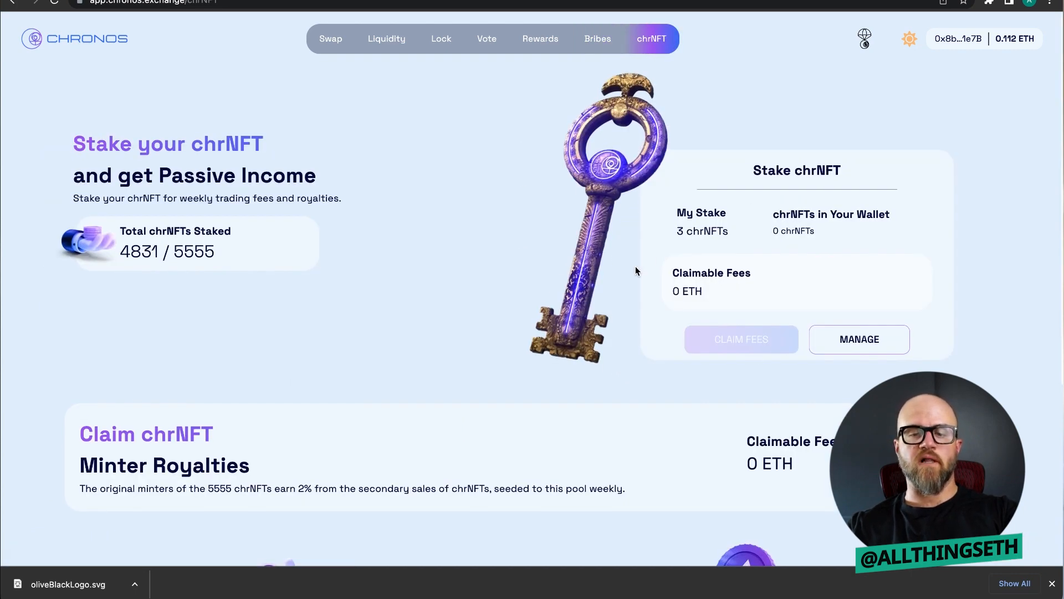
Open the Vote pool list and sort it by rewards, highest first.
click(486, 38)
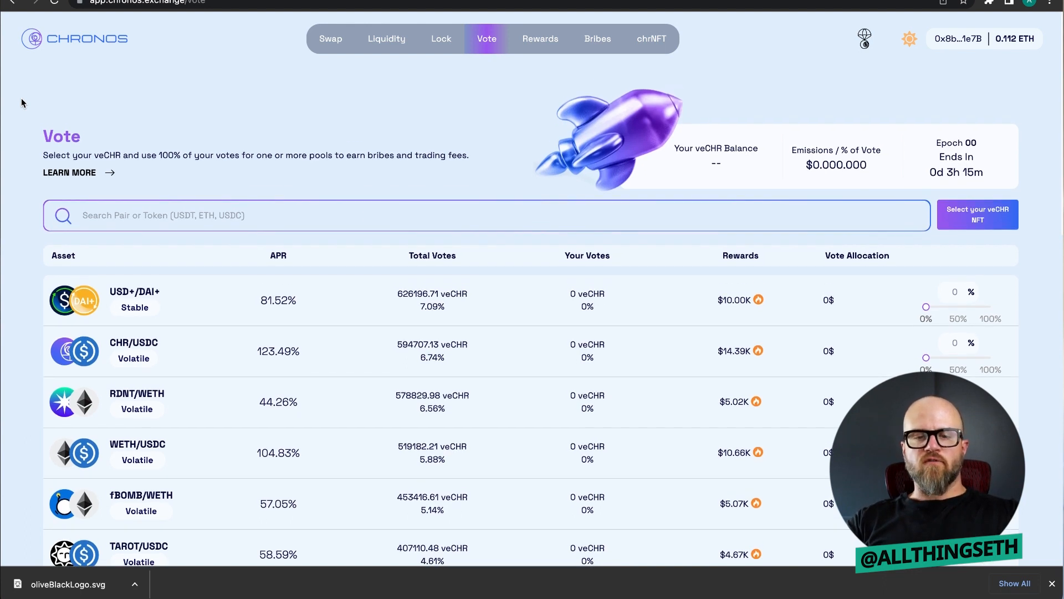
mouse_move(786, 293)
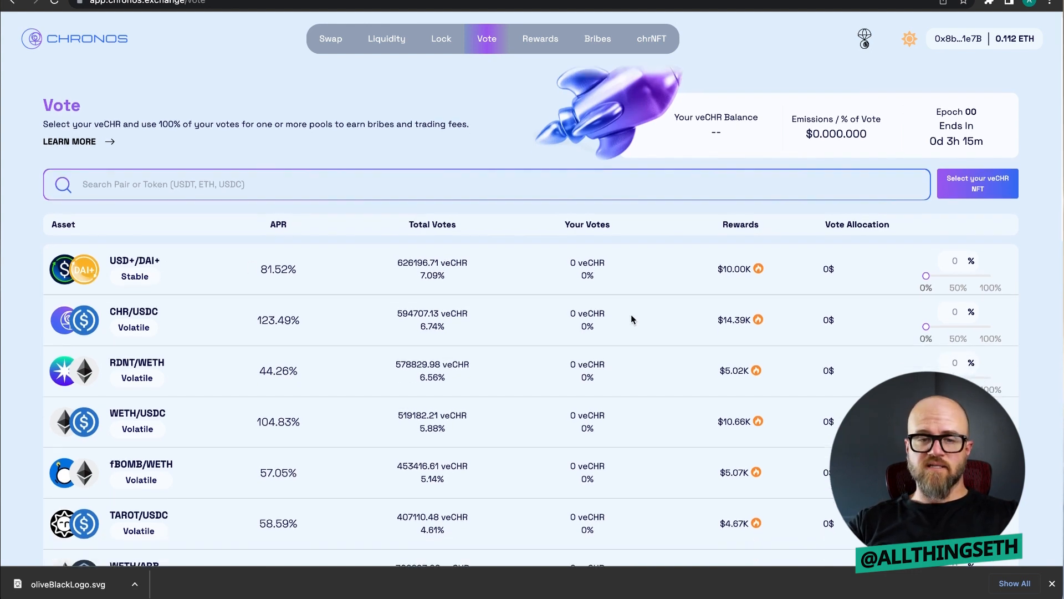
scroll(down, 3)
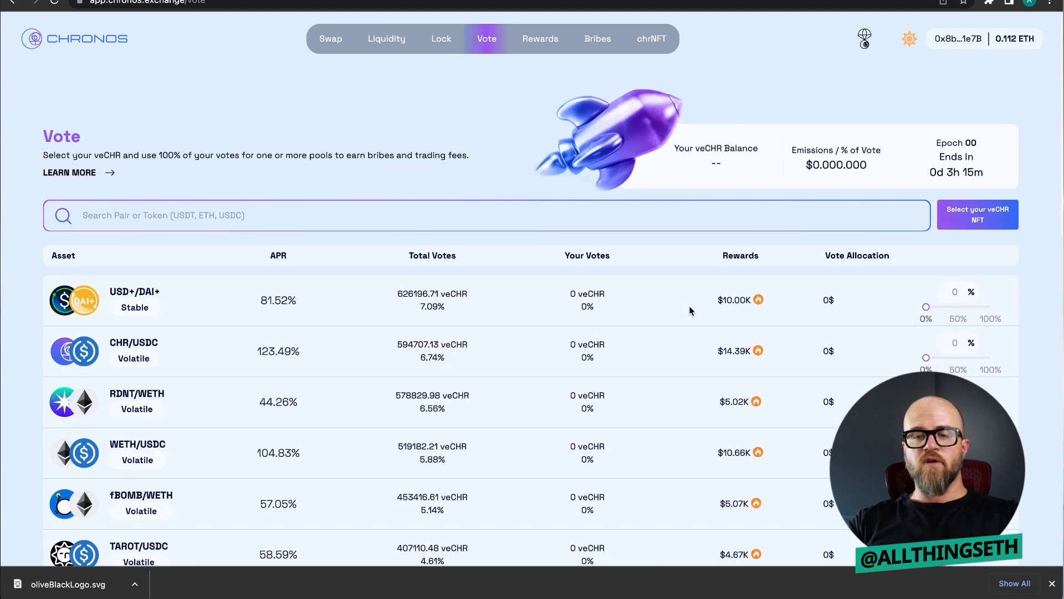
scroll(down, 3)
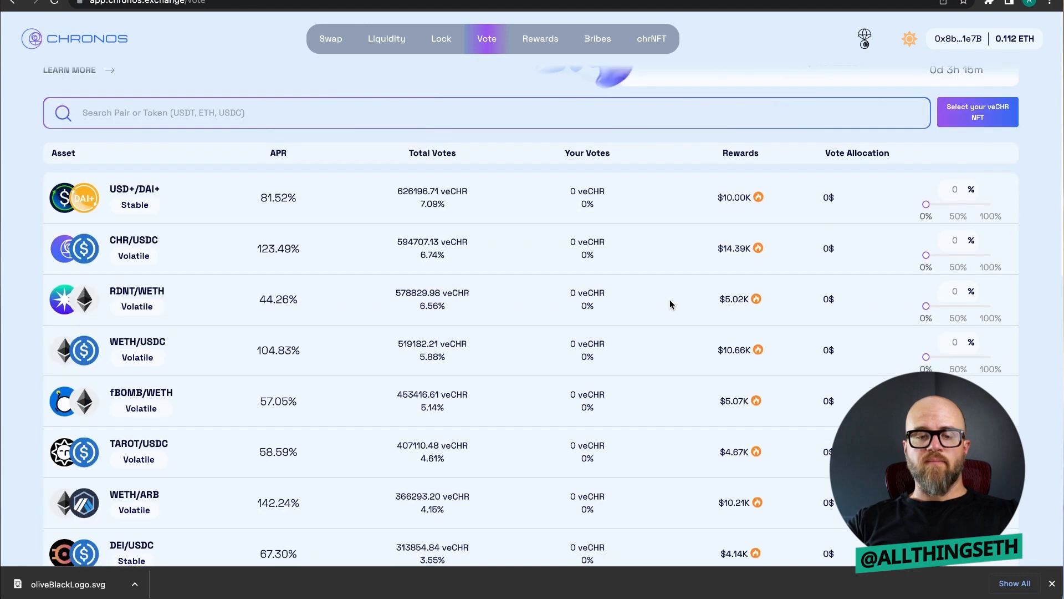
scroll(down, 3)
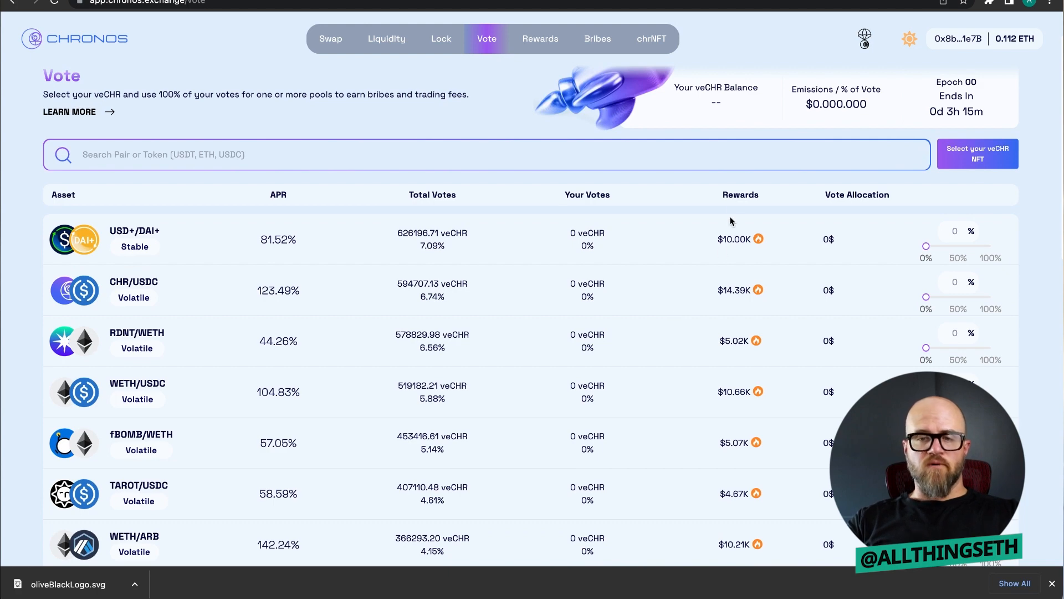
click(740, 195)
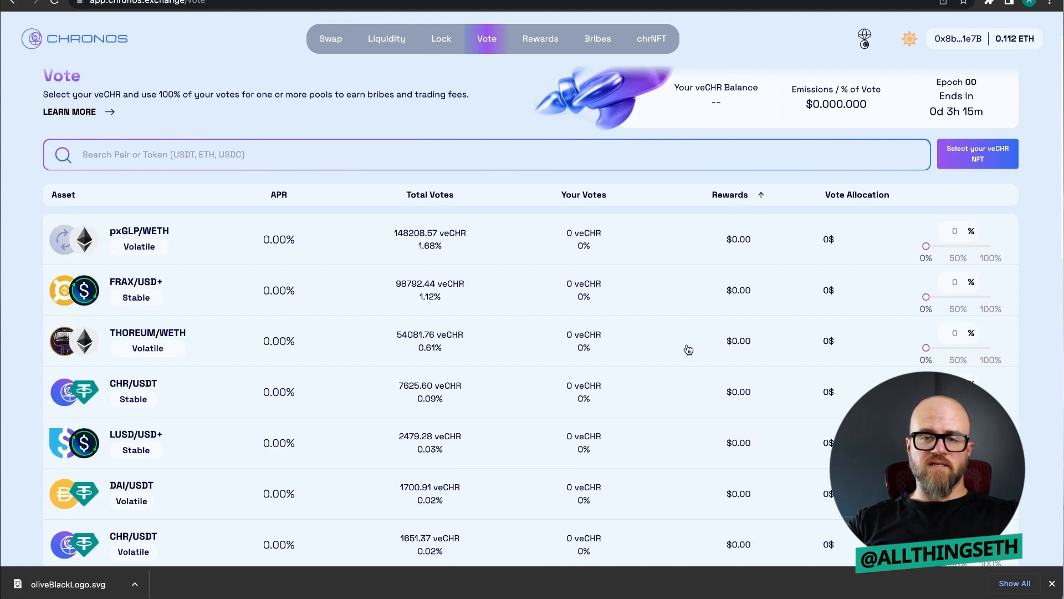
click(731, 194)
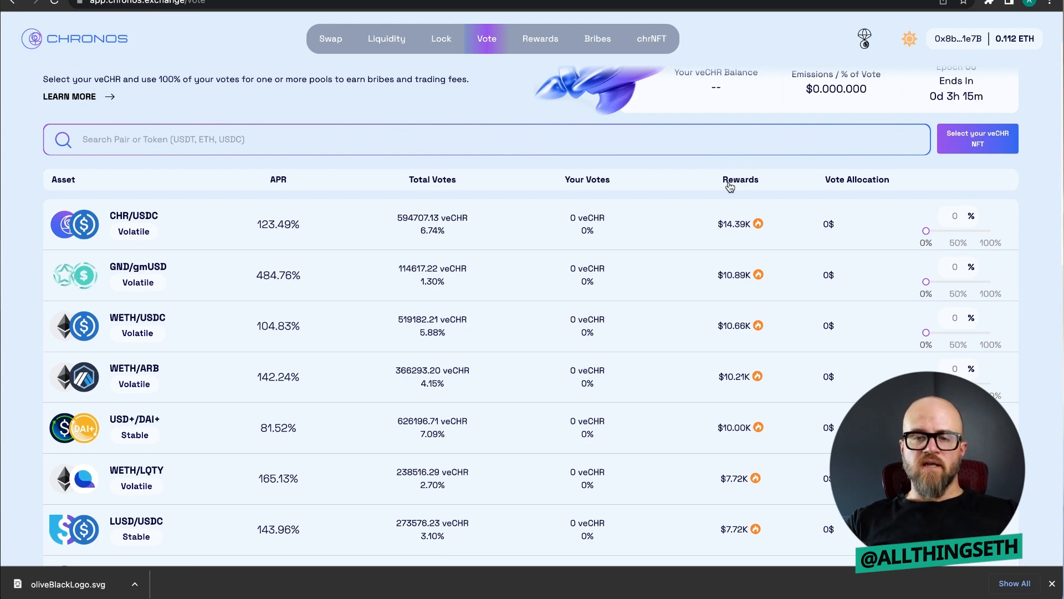
click(730, 179)
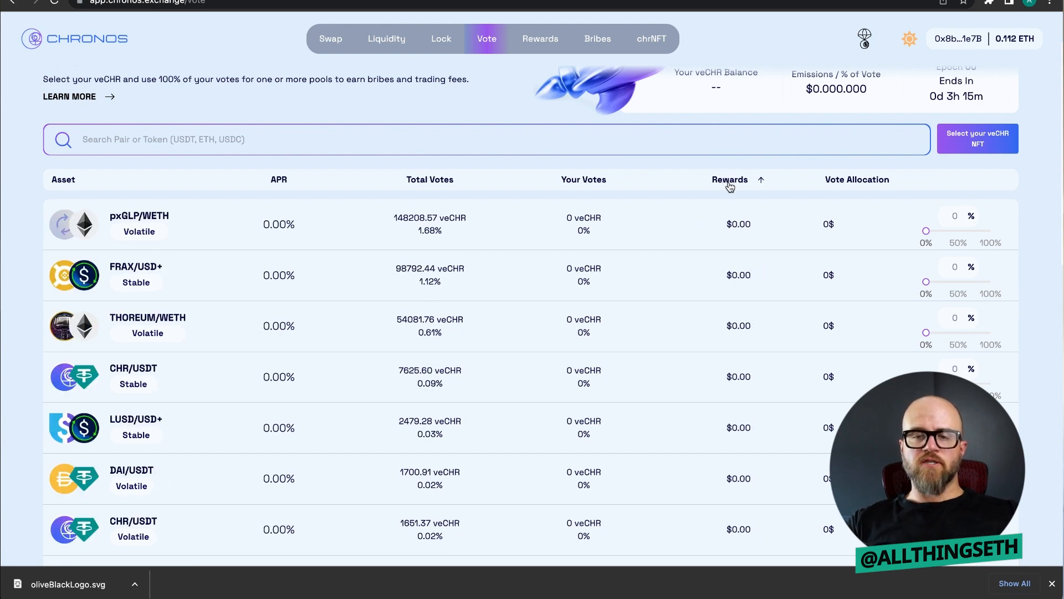
click(730, 179)
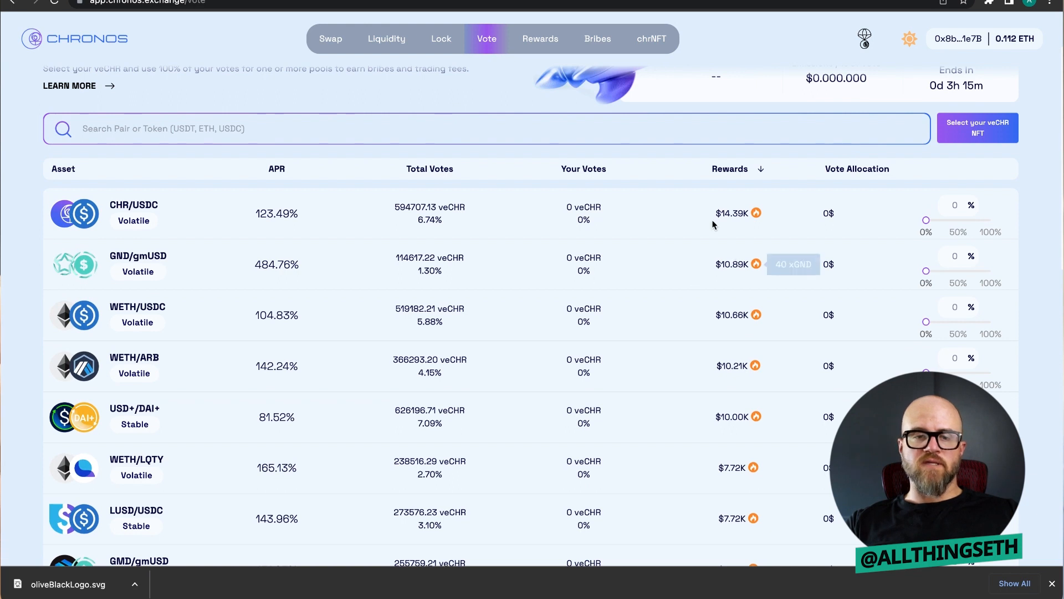
mouse_move(601, 200)
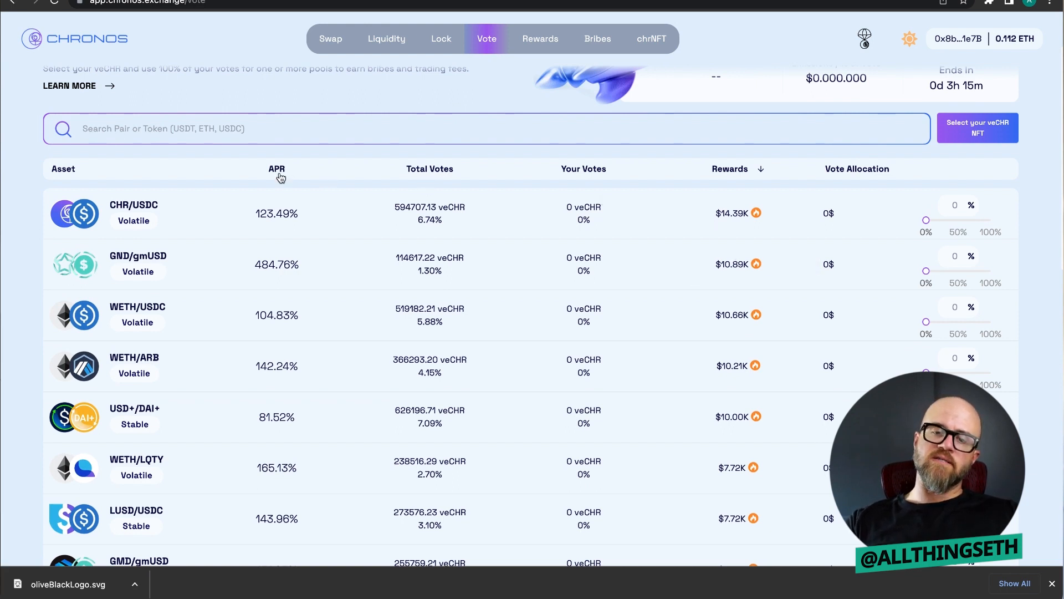
mouse_move(416, 175)
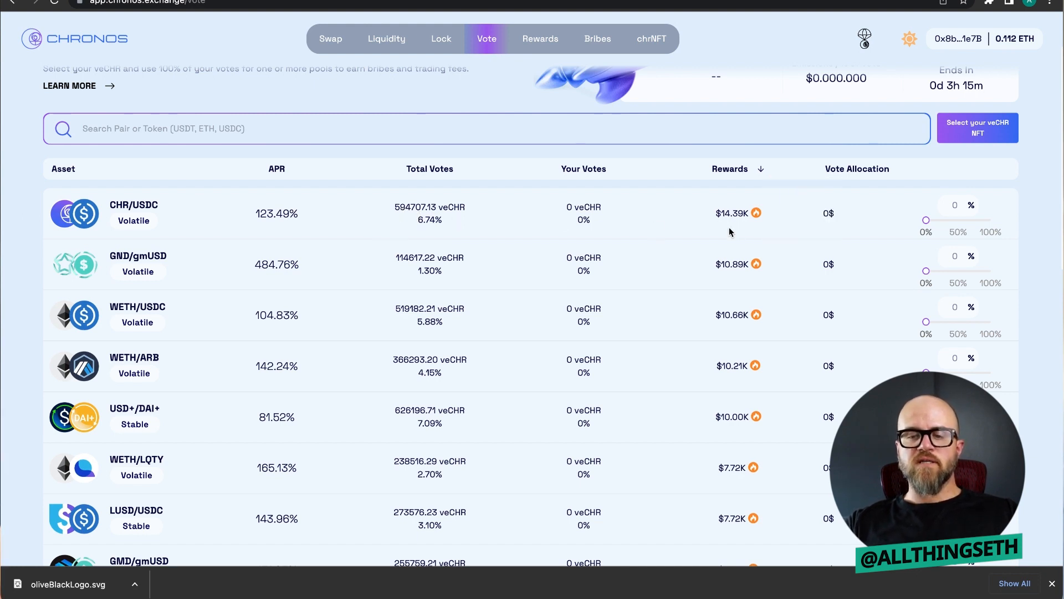
mouse_move(711, 223)
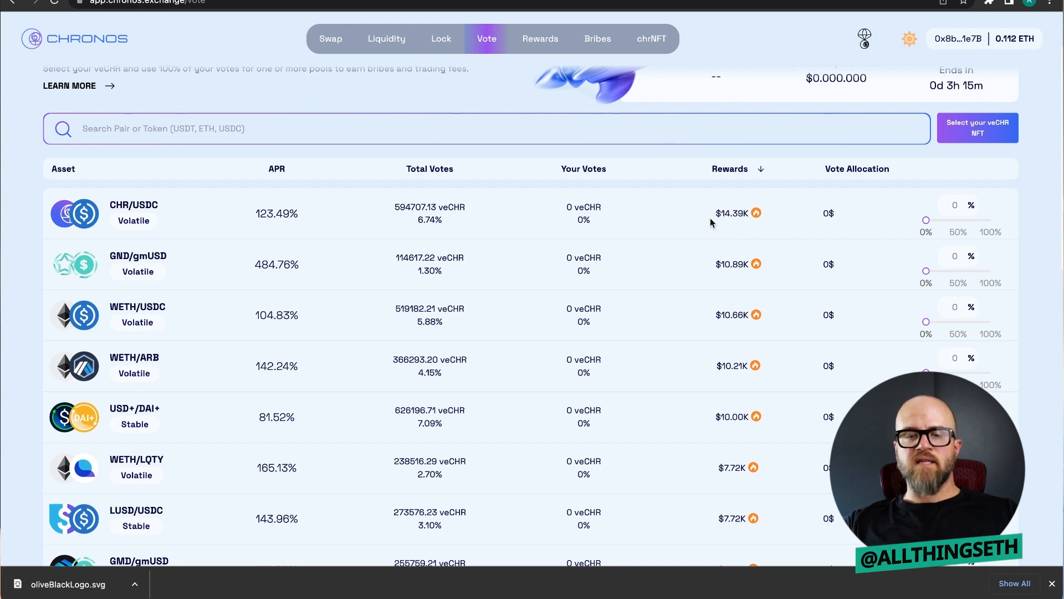
mouse_move(486, 234)
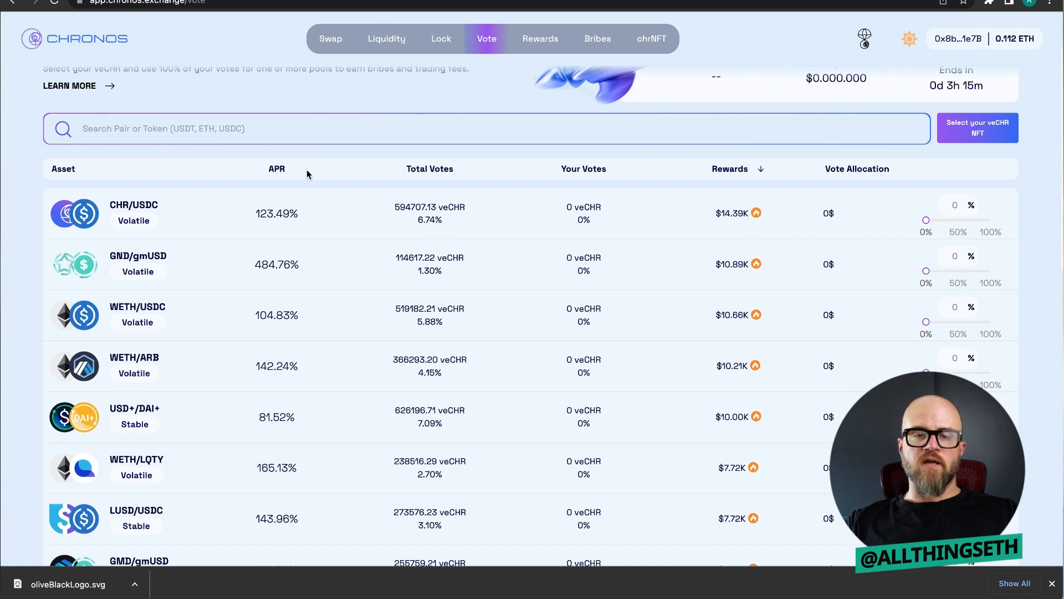
Sort pools by APR descending so GND/gmUSD leads at 484.76%, then scroll the list.
click(276, 168)
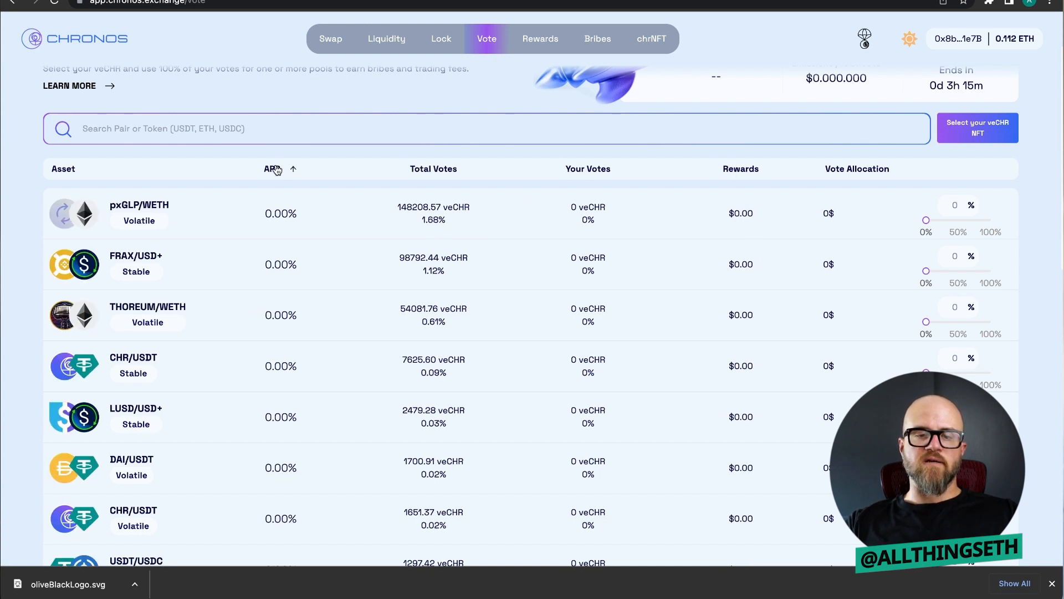
click(271, 168)
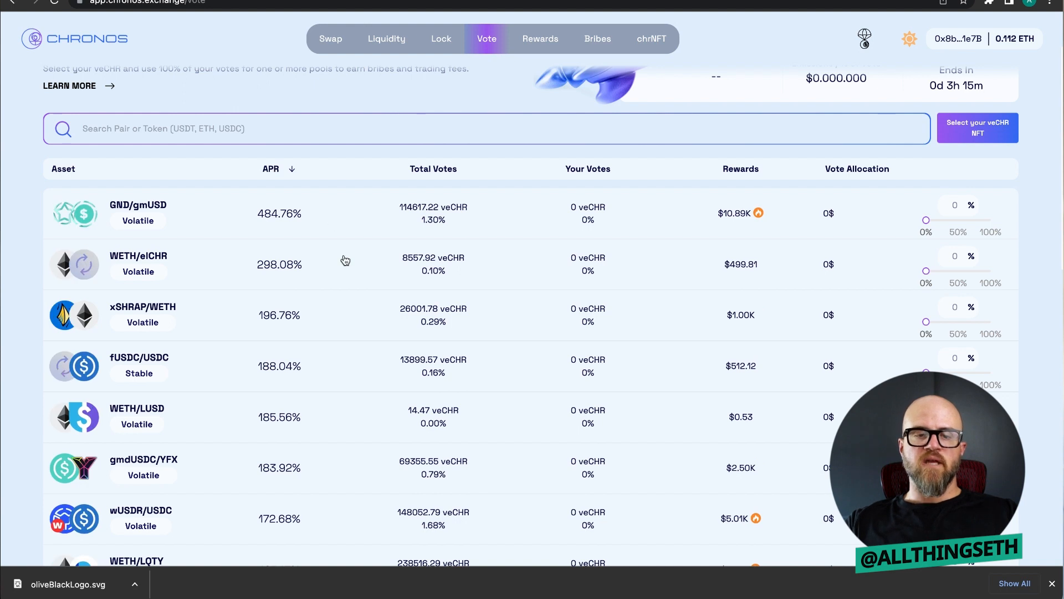
scroll(down, 3)
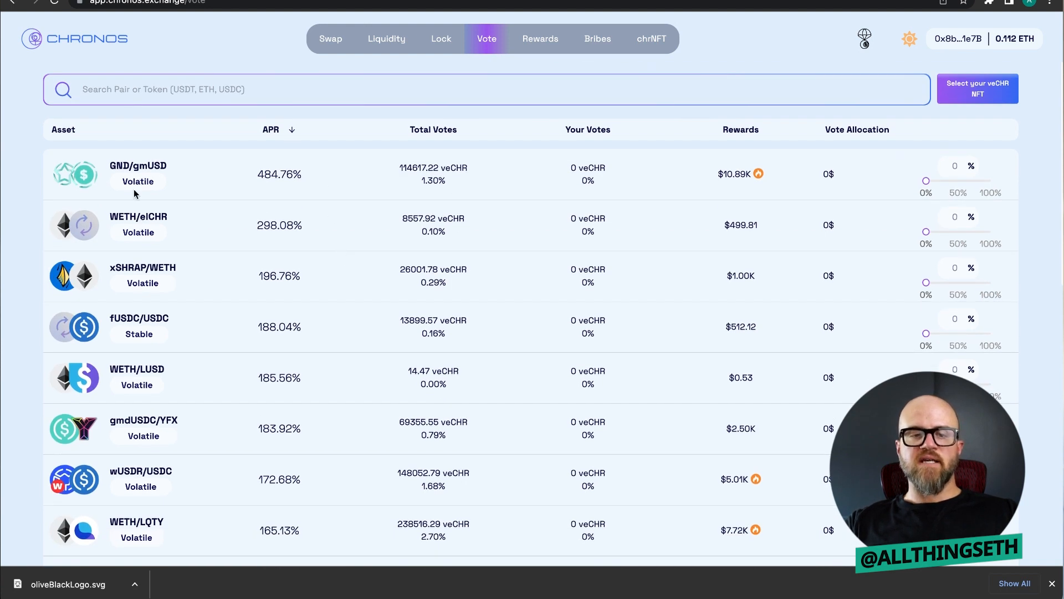
mouse_move(245, 266)
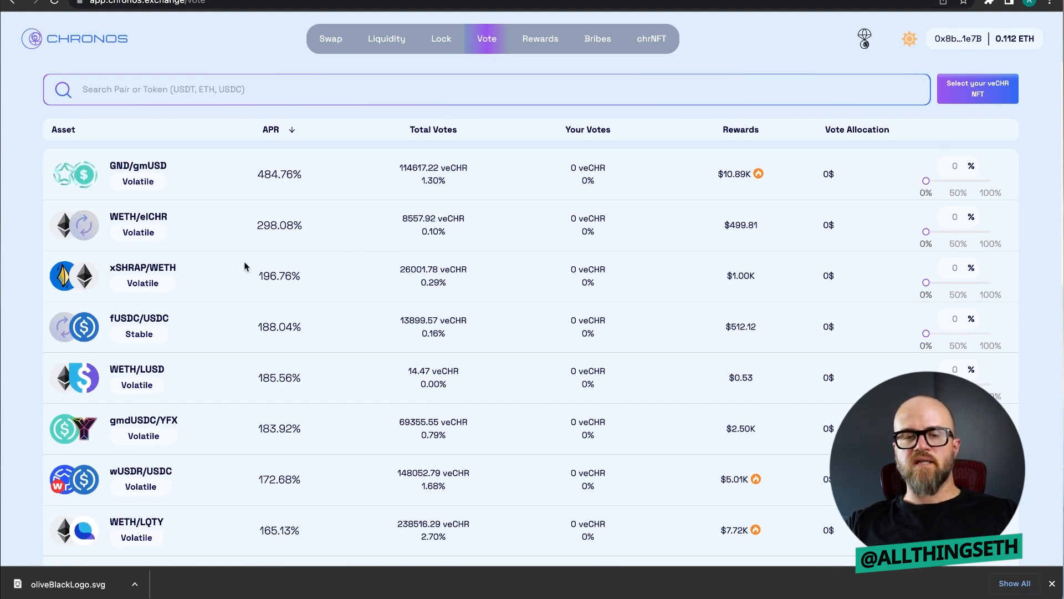
scroll(down, 3)
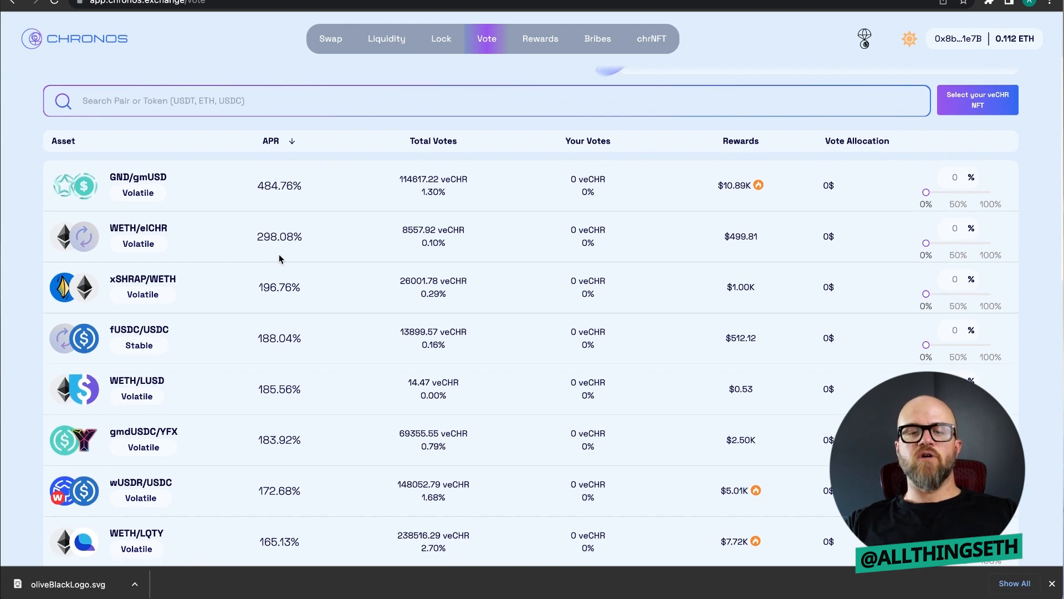
mouse_move(352, 315)
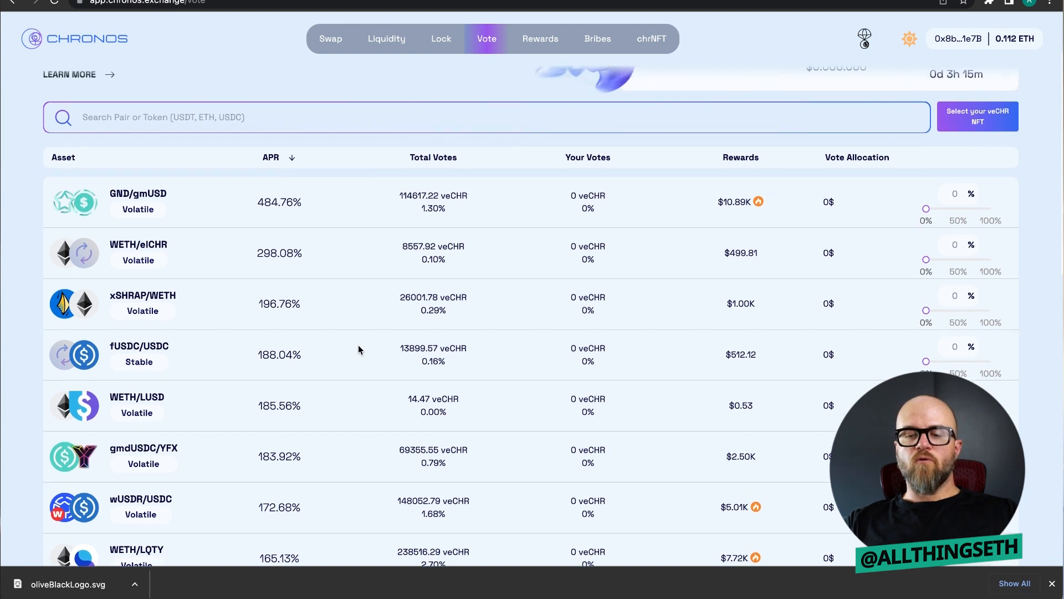
scroll(down, 3)
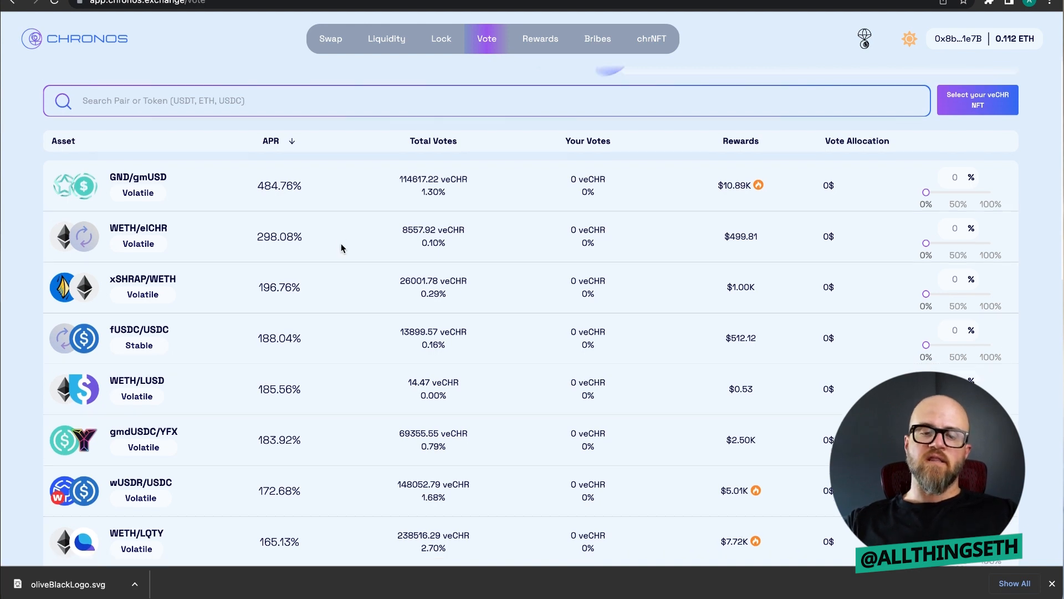
scroll(down, 3)
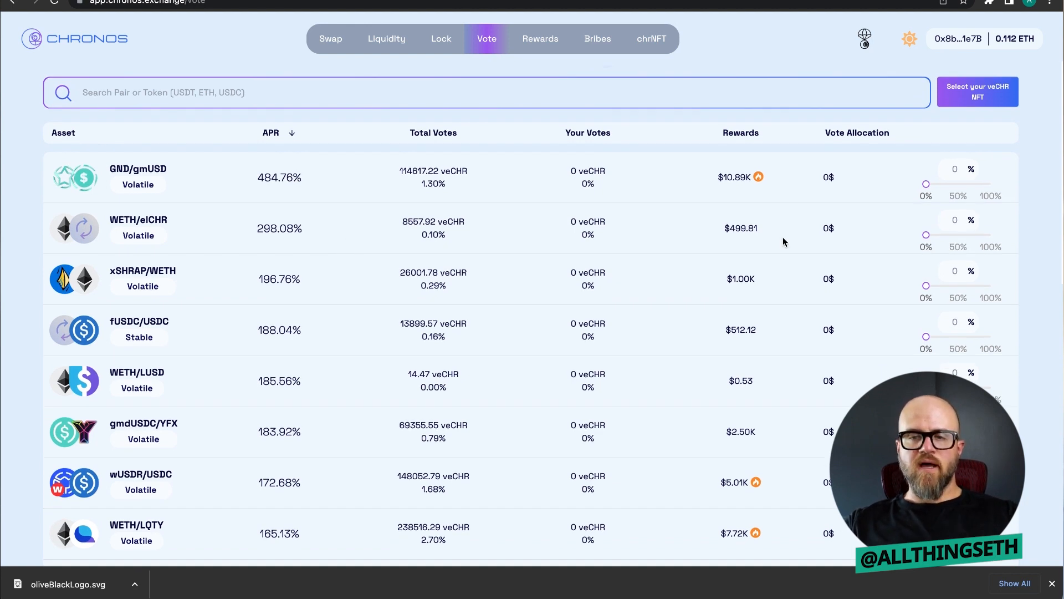
Pick veCHR lock ID 492 in the Select your veCHR dialog.
click(977, 92)
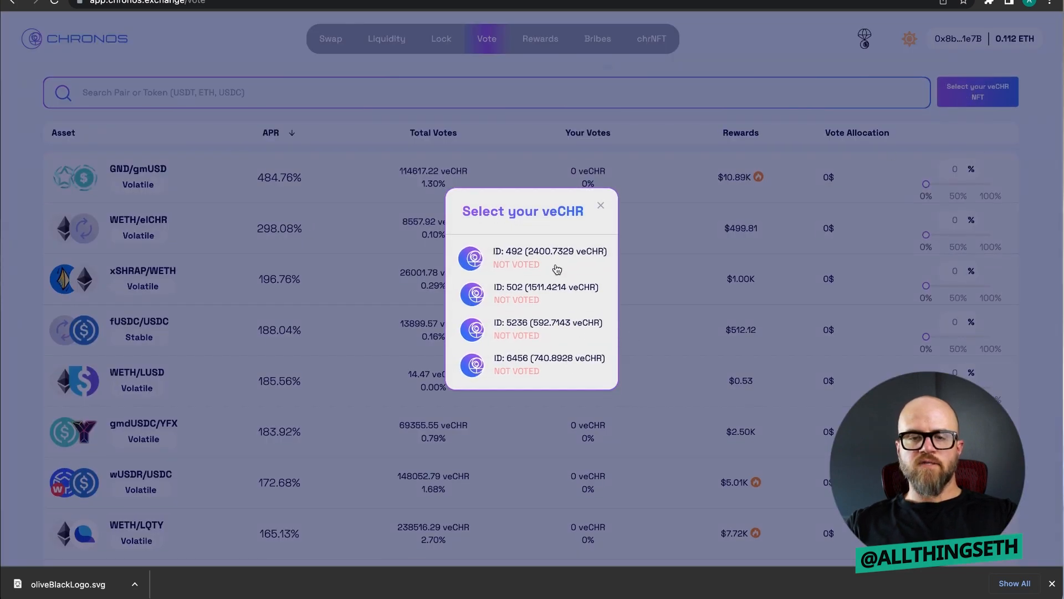
click(549, 257)
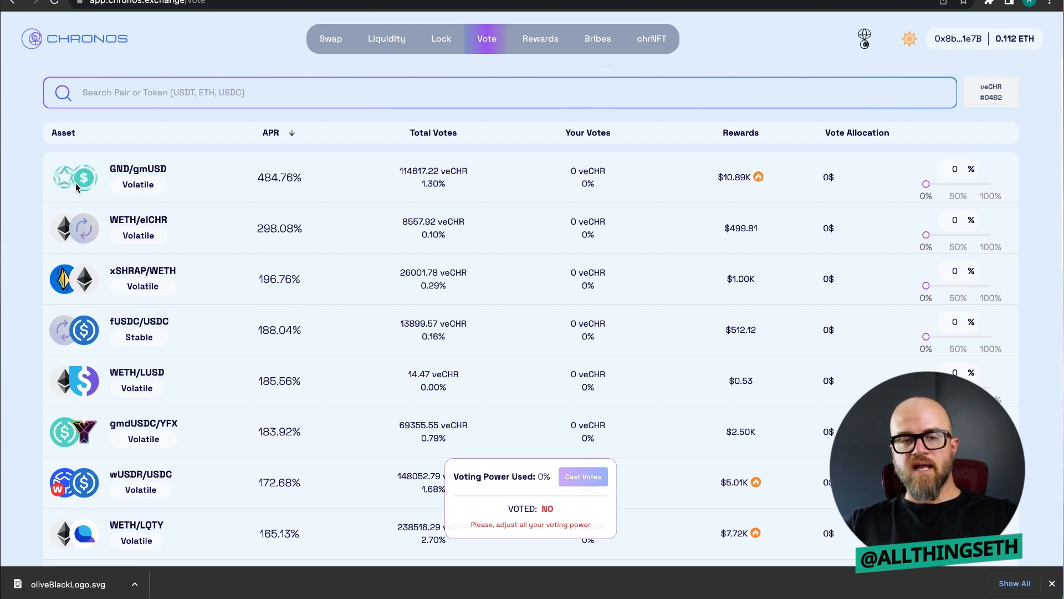
mouse_move(215, 181)
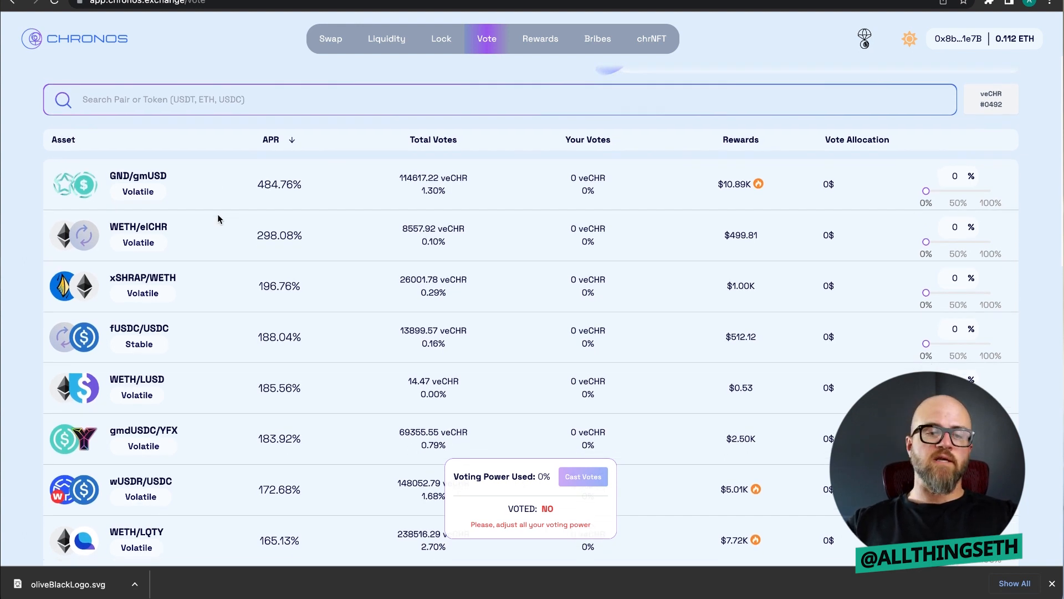
scroll(down, 3)
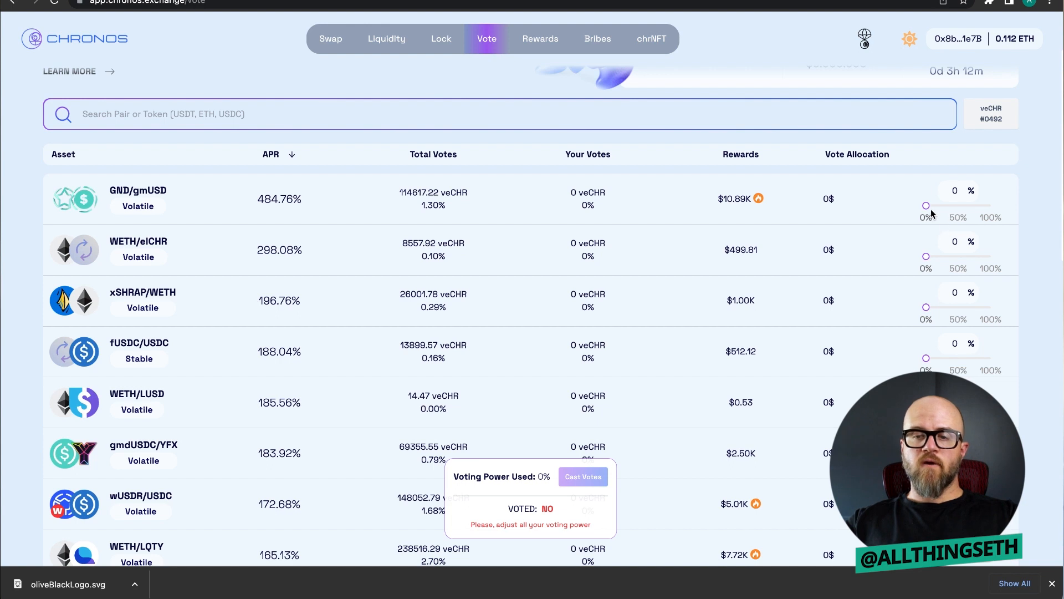
Allocate 100% of lock #492's votes to GND/gmUSD and submit Cast Votes.
drag(927, 205, 990, 241)
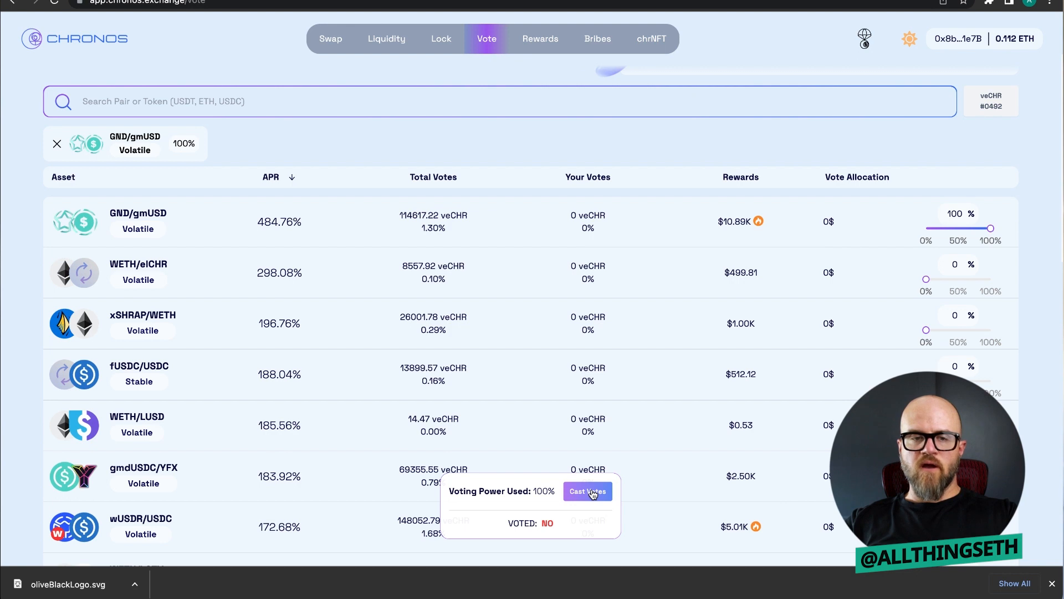
click(588, 490)
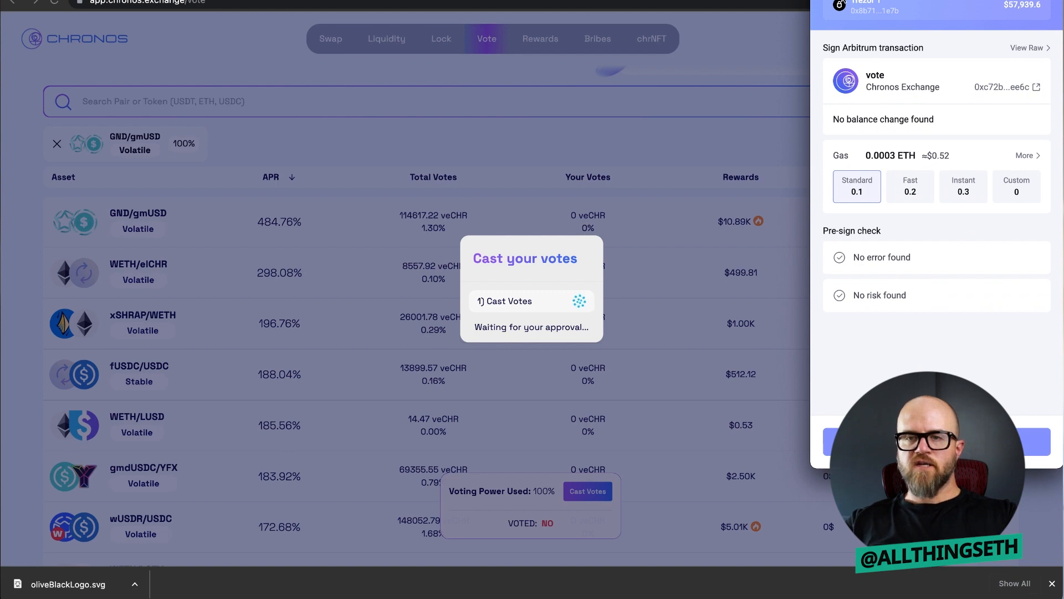
mouse_move(917, 296)
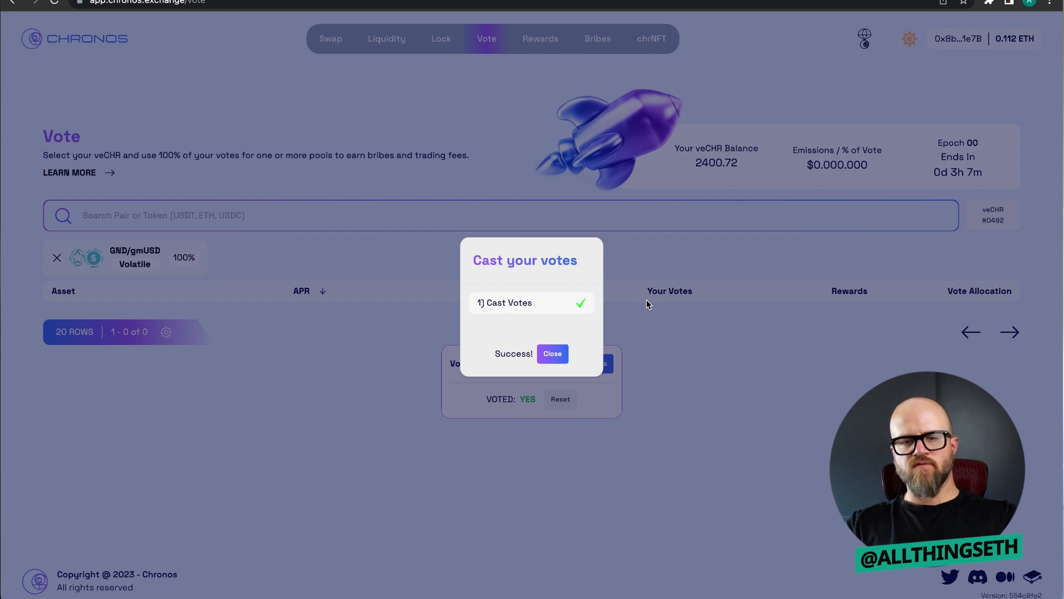
Dismiss the vote success message and manage lock #502 from the Lock list.
click(552, 353)
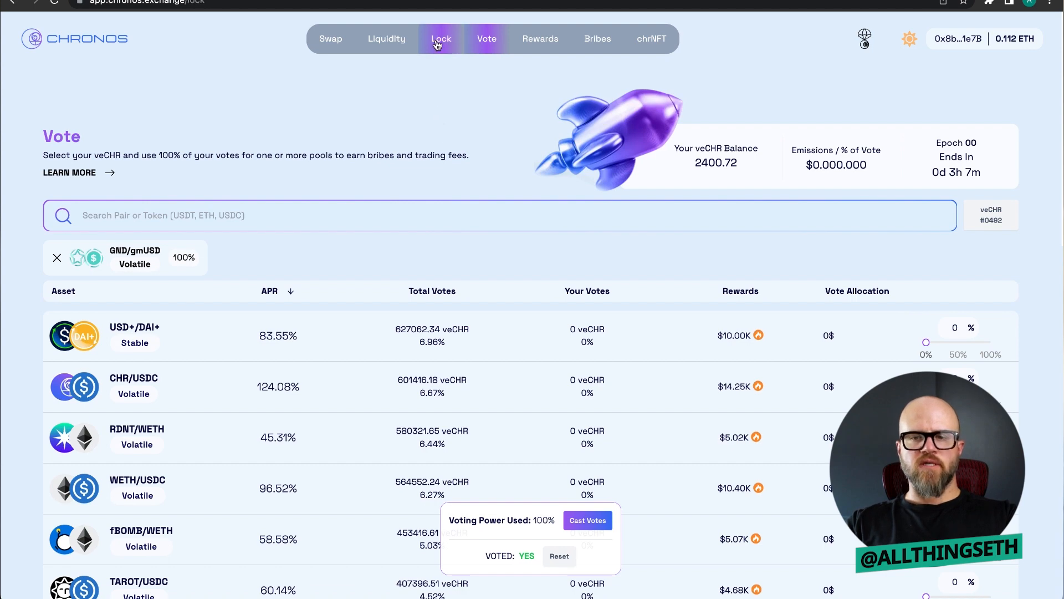
click(441, 39)
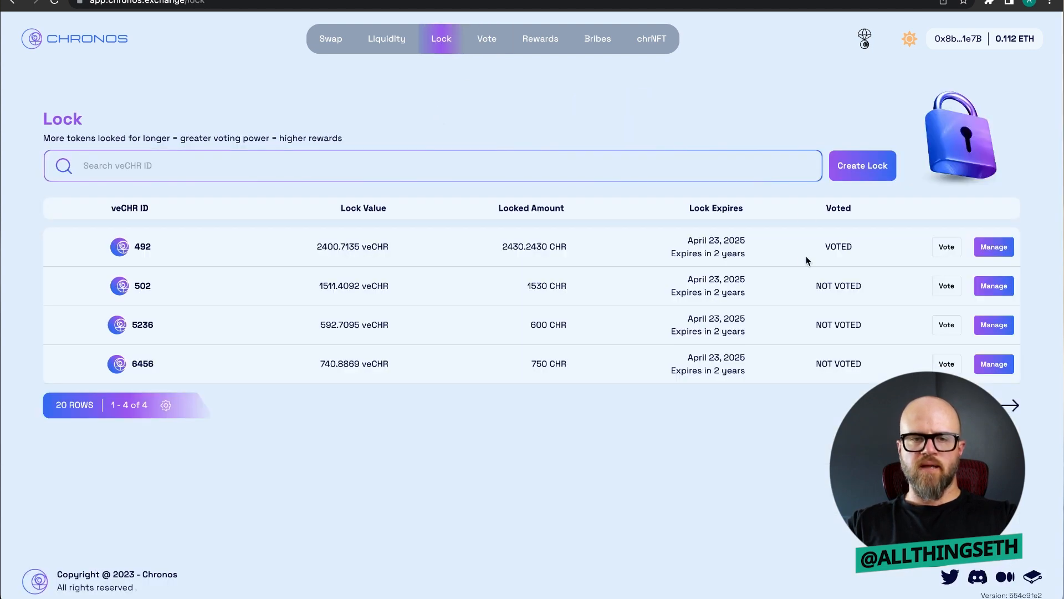
click(993, 285)
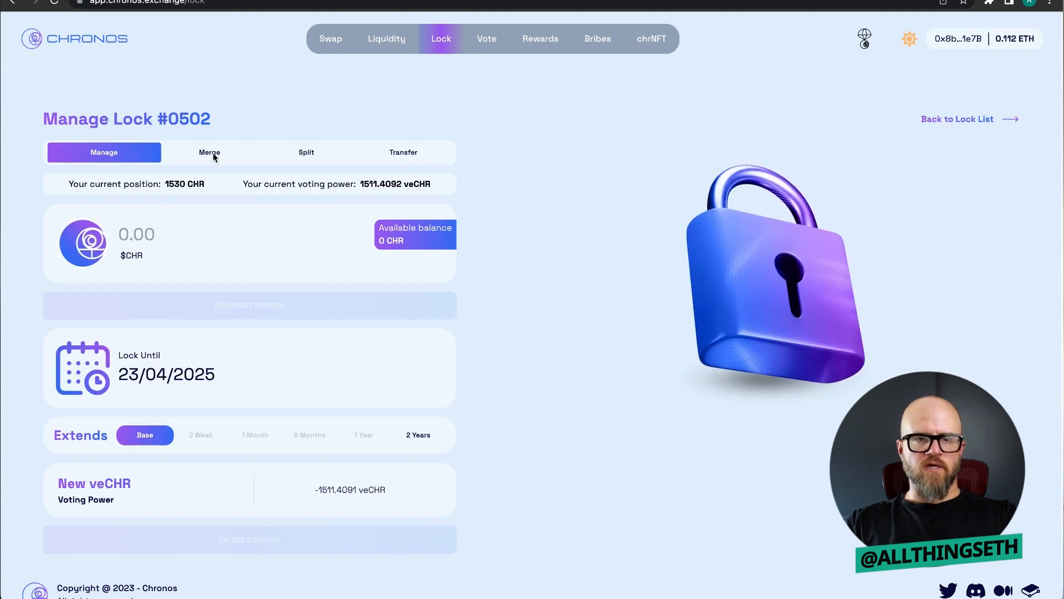
Merge lock #502 into #5236 via the Merge tab, leaving #5236 with 2130 CHR.
click(209, 152)
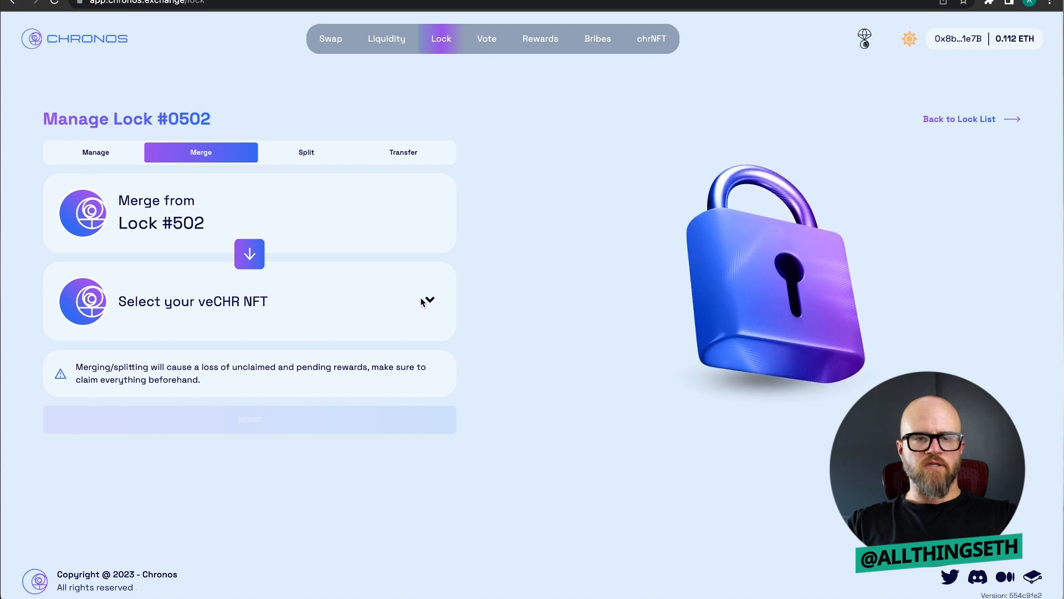
click(249, 301)
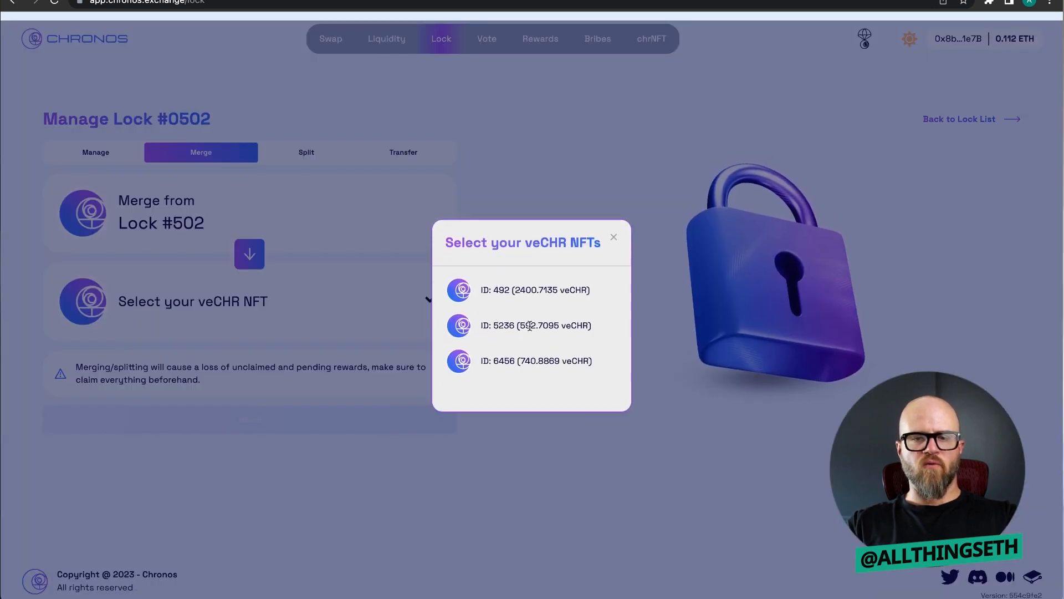
click(535, 325)
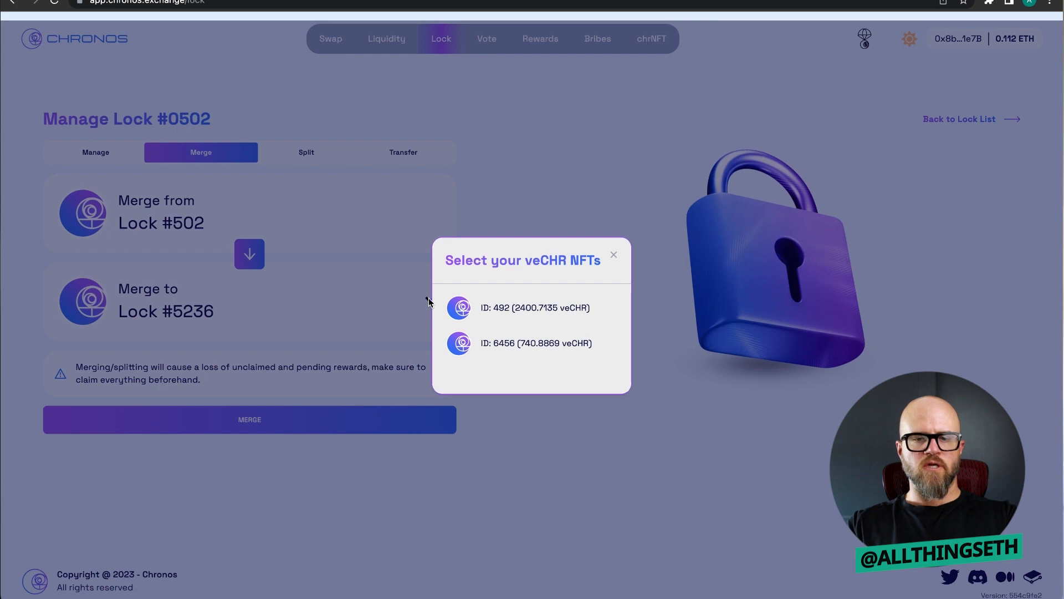
click(613, 255)
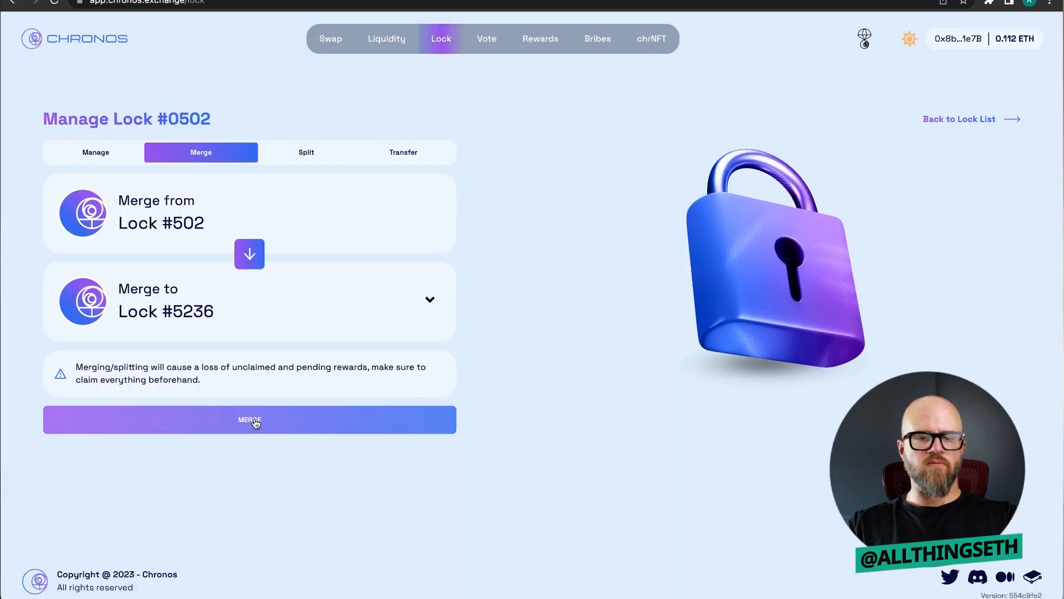
click(249, 419)
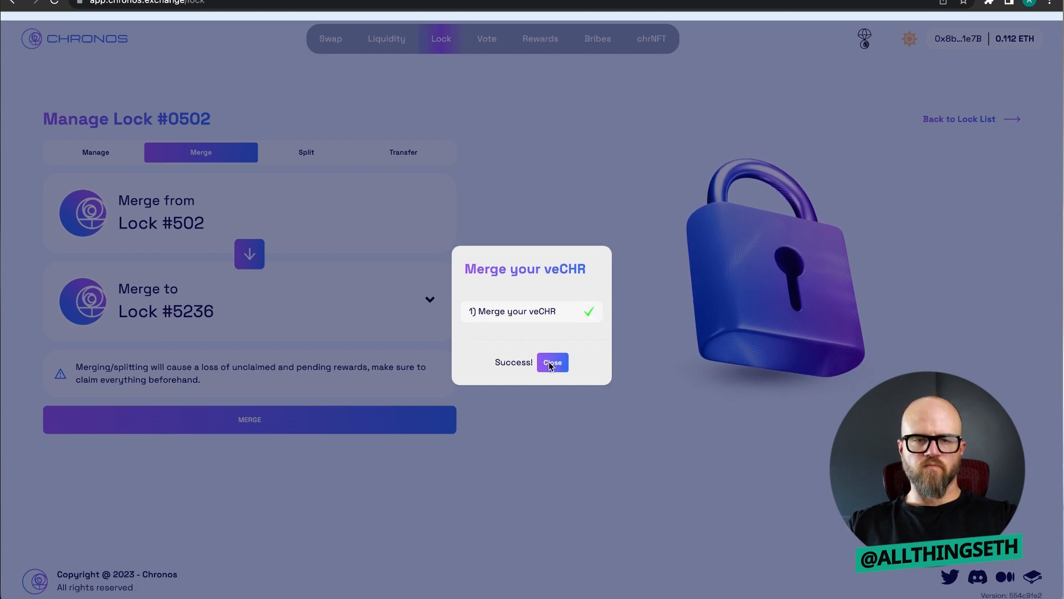
click(552, 362)
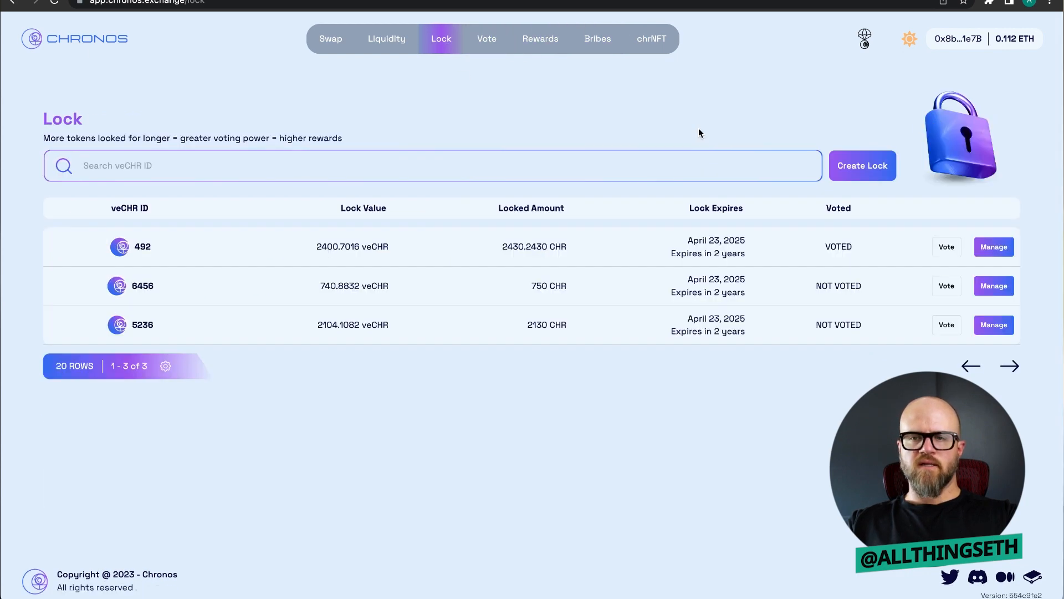
mouse_move(446, 350)
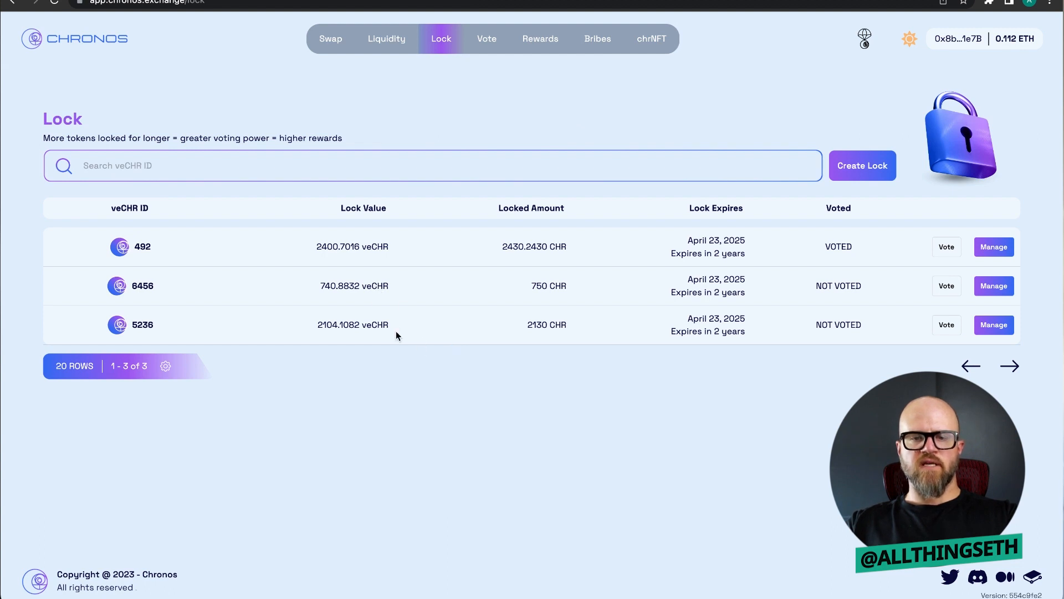
mouse_move(353, 327)
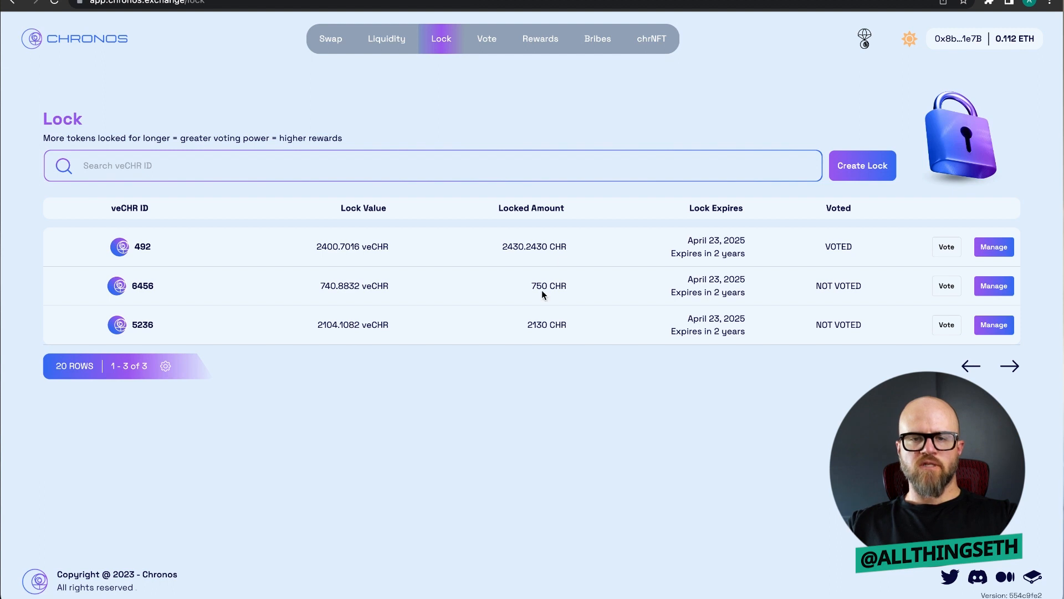
Manage lock #6456, a 750 CHR position with 740.88 veCHR.
click(993, 284)
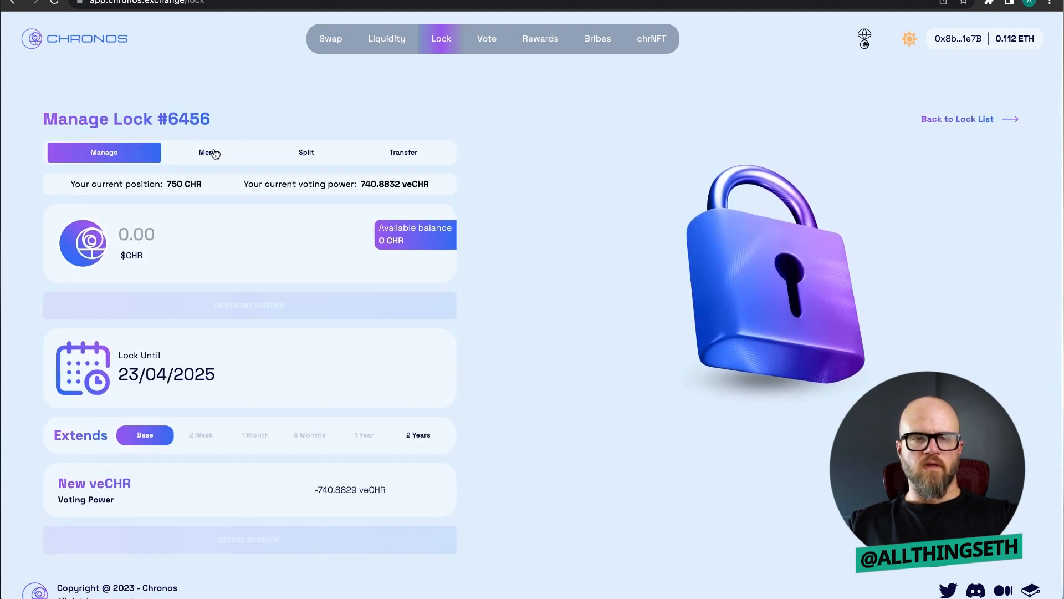
Merge lock #6456 into #5236 via the Merge tab and dismiss the success message.
click(201, 152)
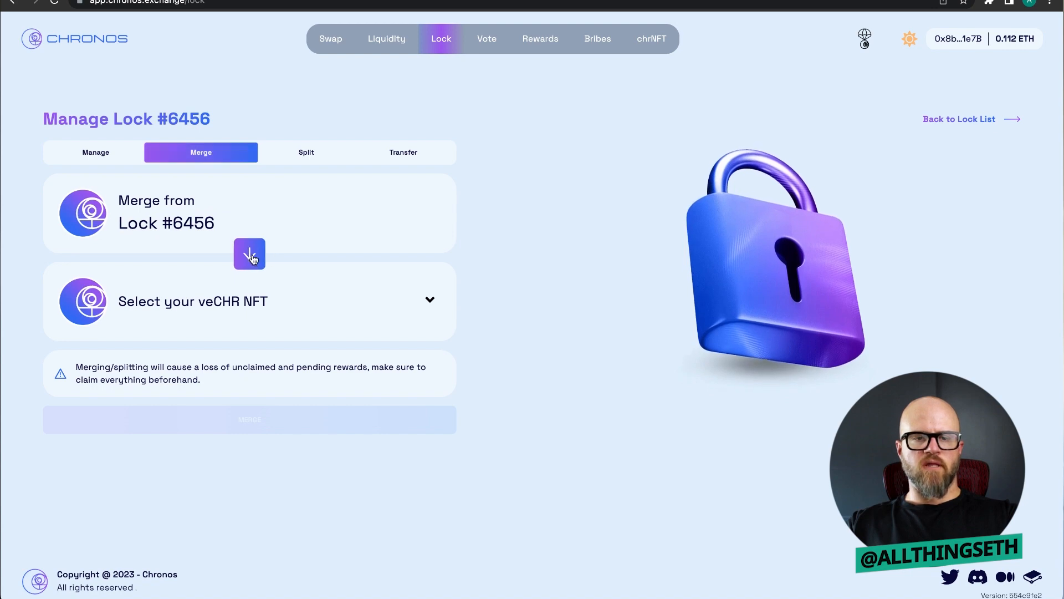
click(249, 301)
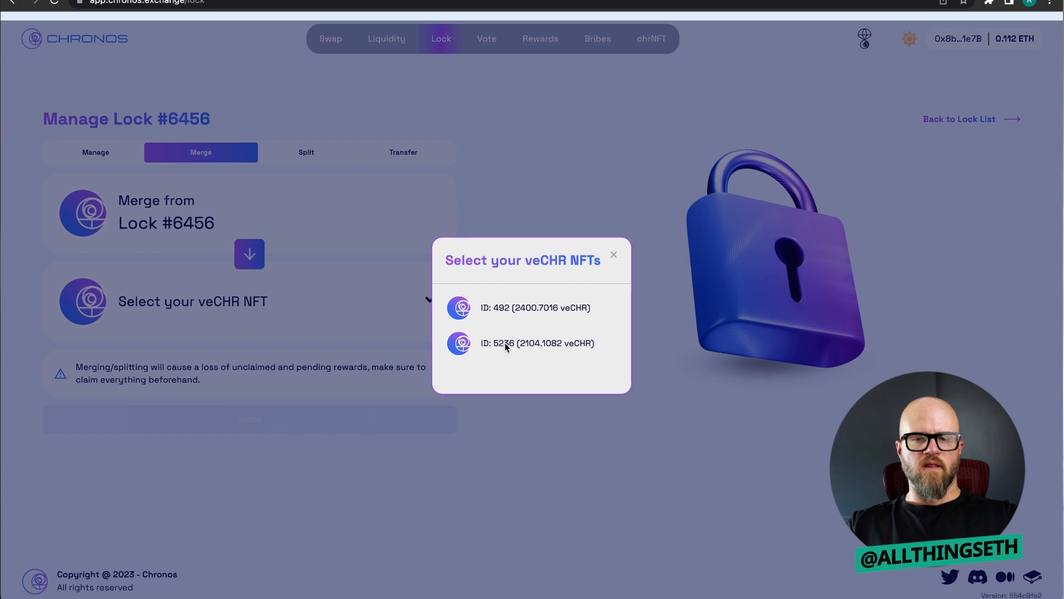
click(536, 343)
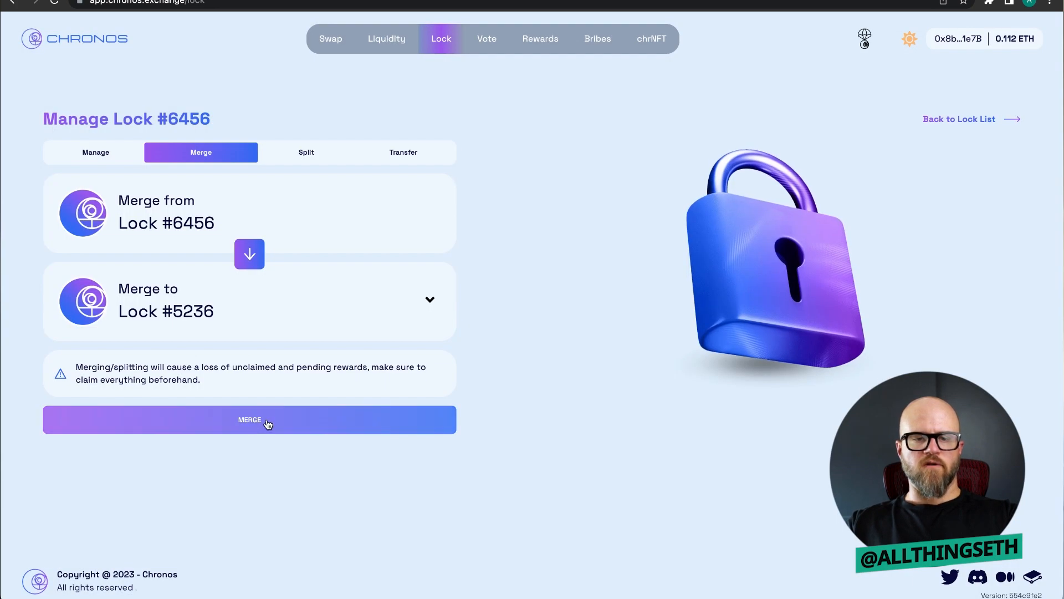
click(249, 419)
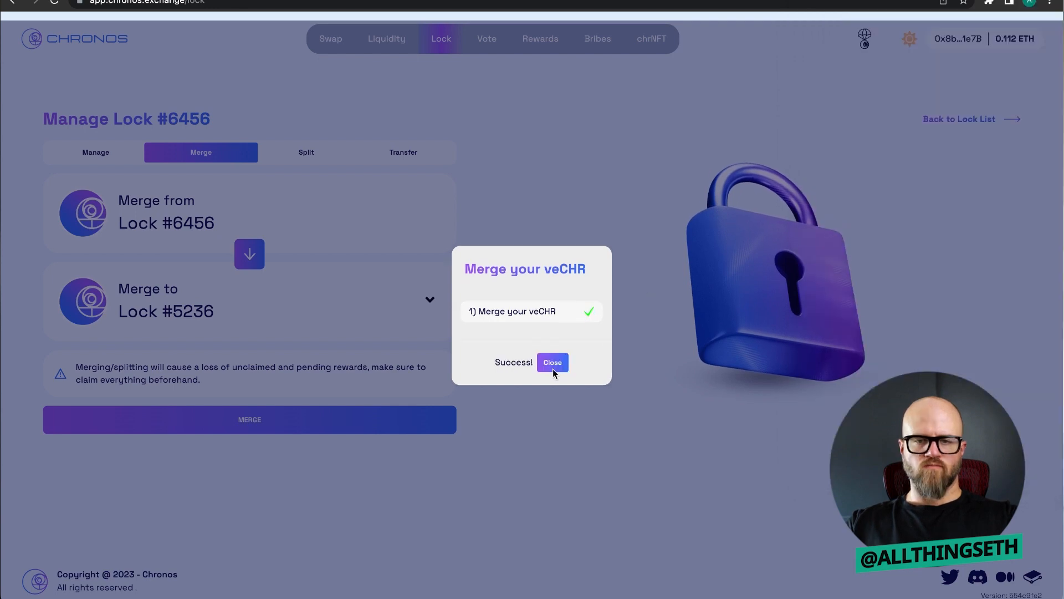
click(552, 362)
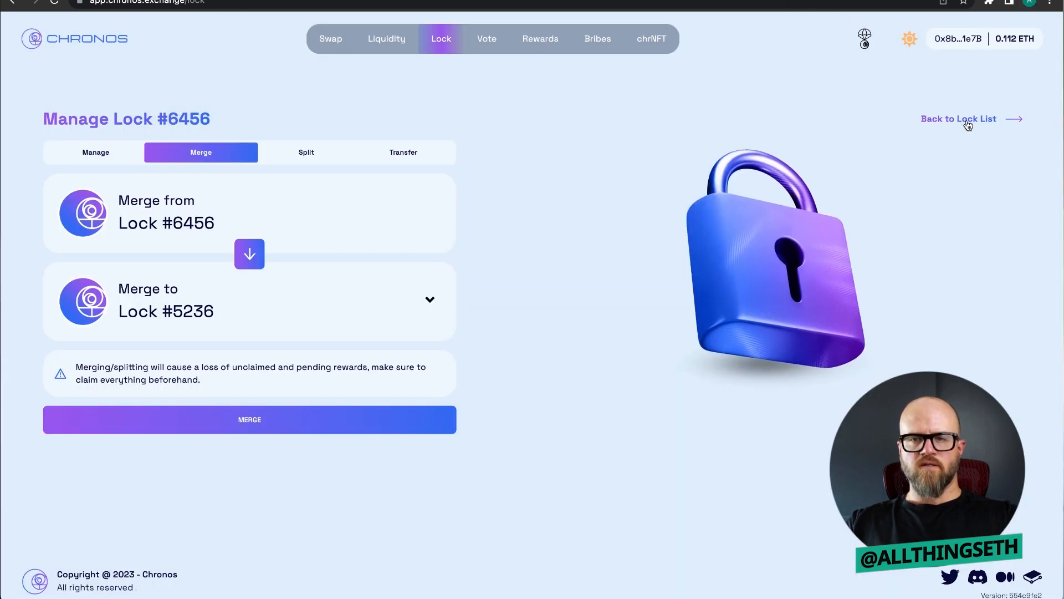
Go back to the lock list, now showing #492 and #5236 holding 2880 CHR.
click(958, 119)
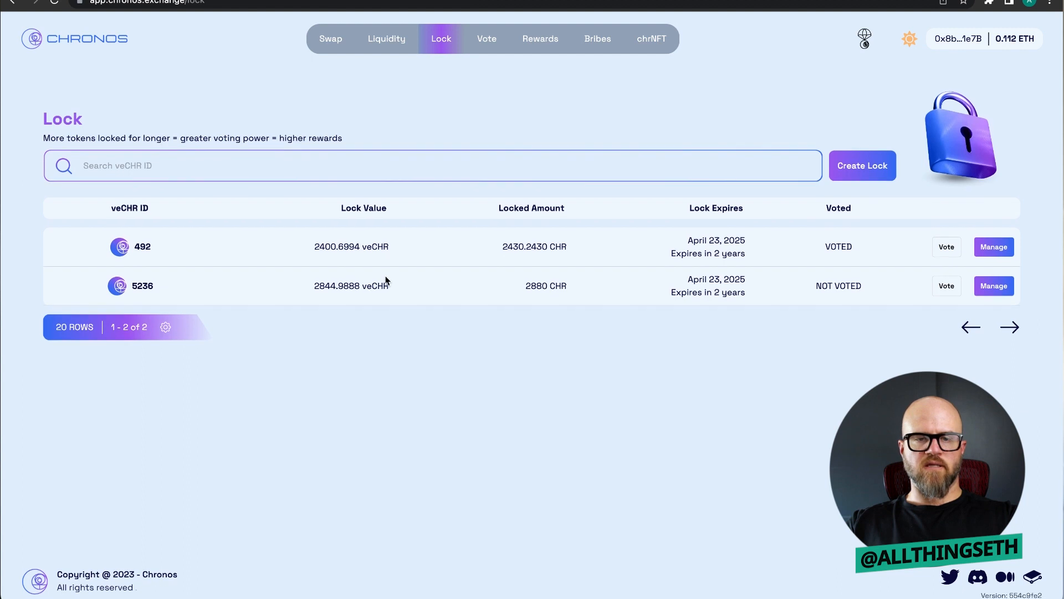
mouse_move(312, 293)
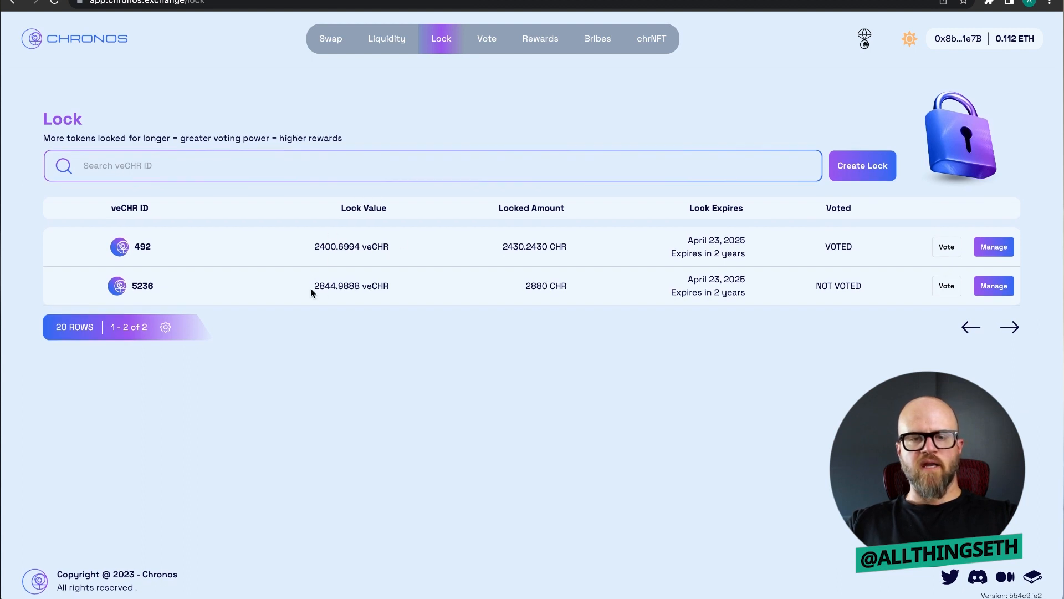
mouse_move(384, 348)
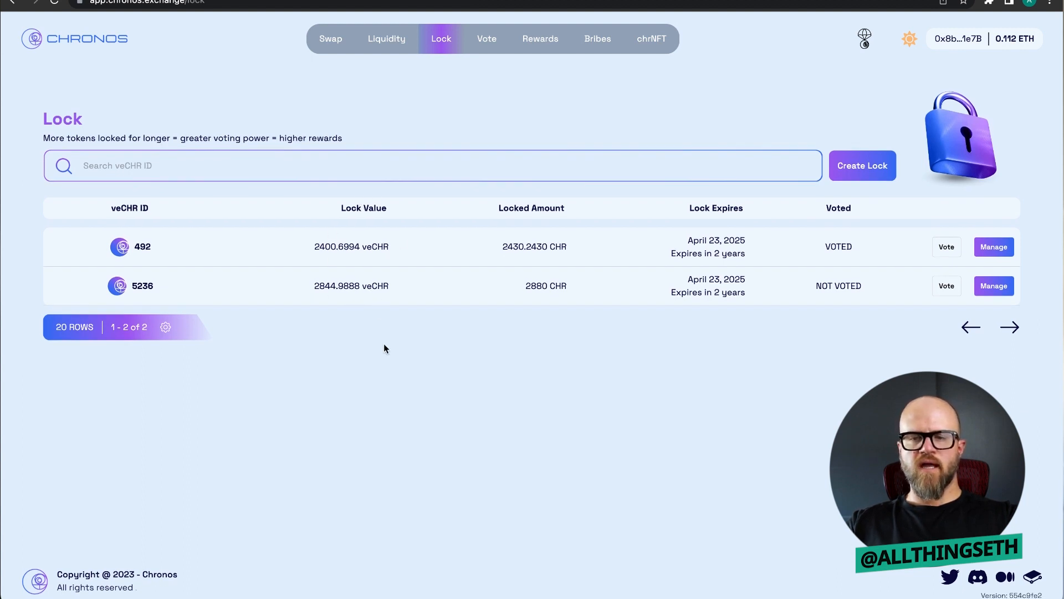
mouse_move(878, 287)
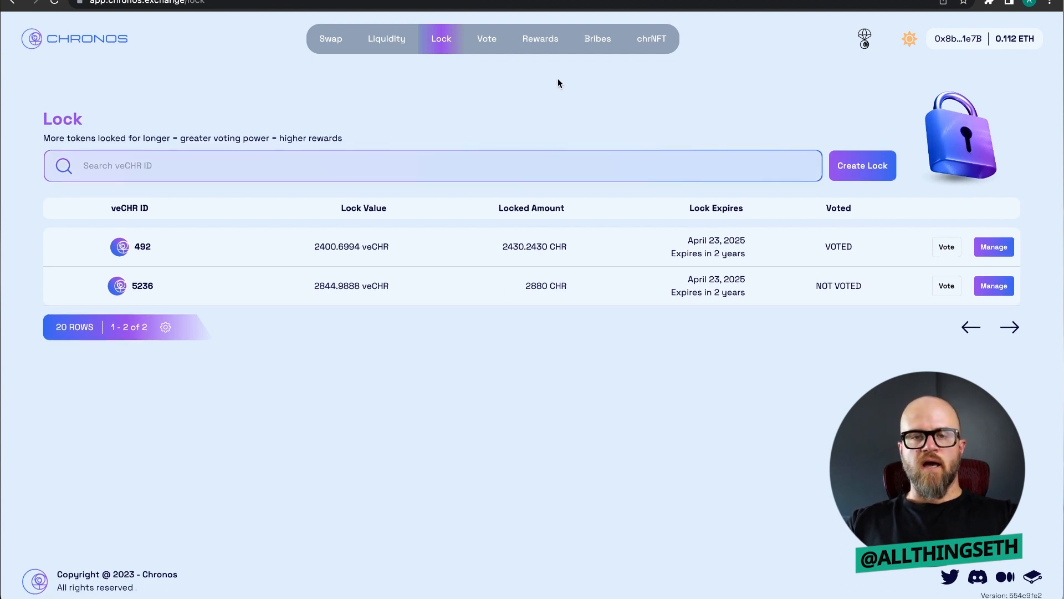
Go to the Rewards page, which shows $0 total claimable and no reward entries.
click(539, 38)
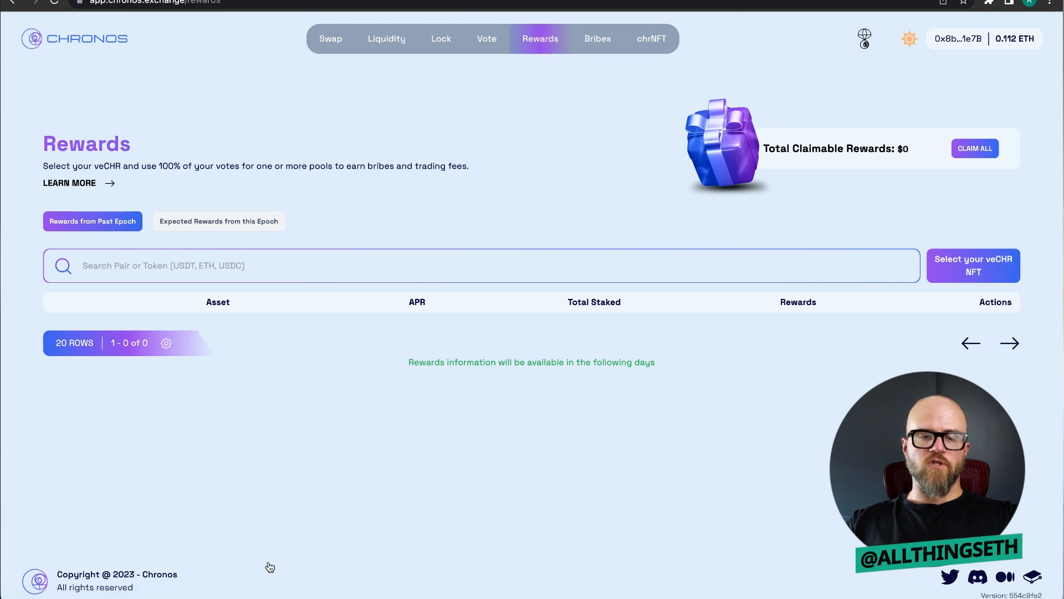
mouse_move(328, 423)
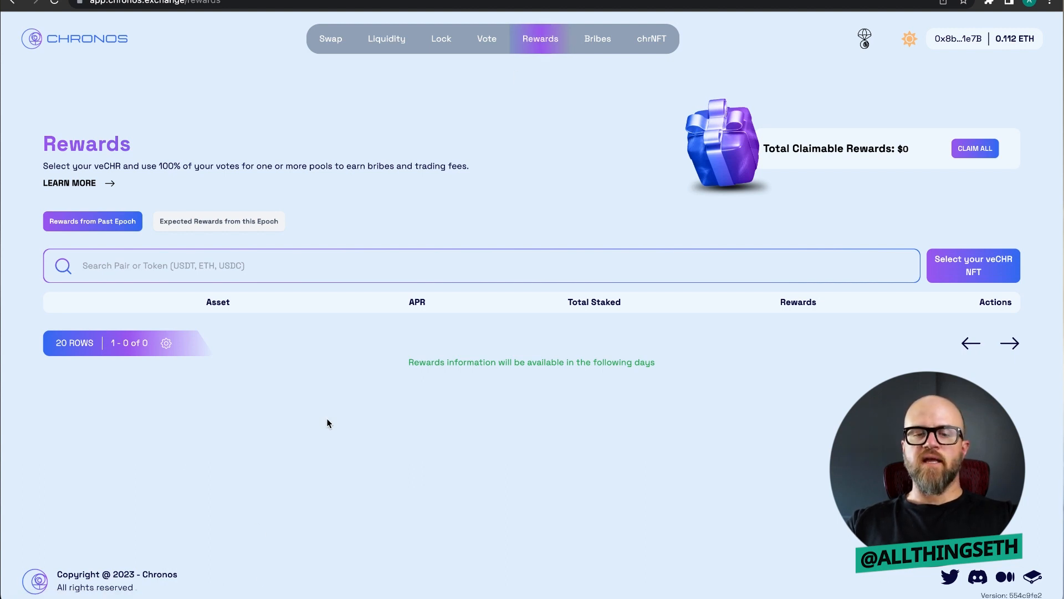
mouse_move(371, 123)
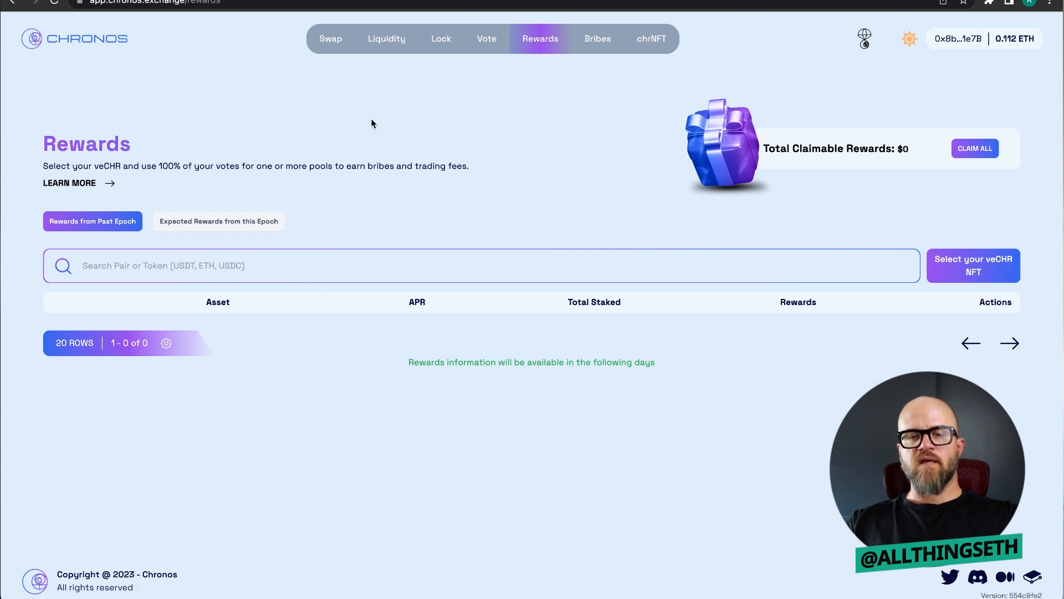
mouse_move(407, 451)
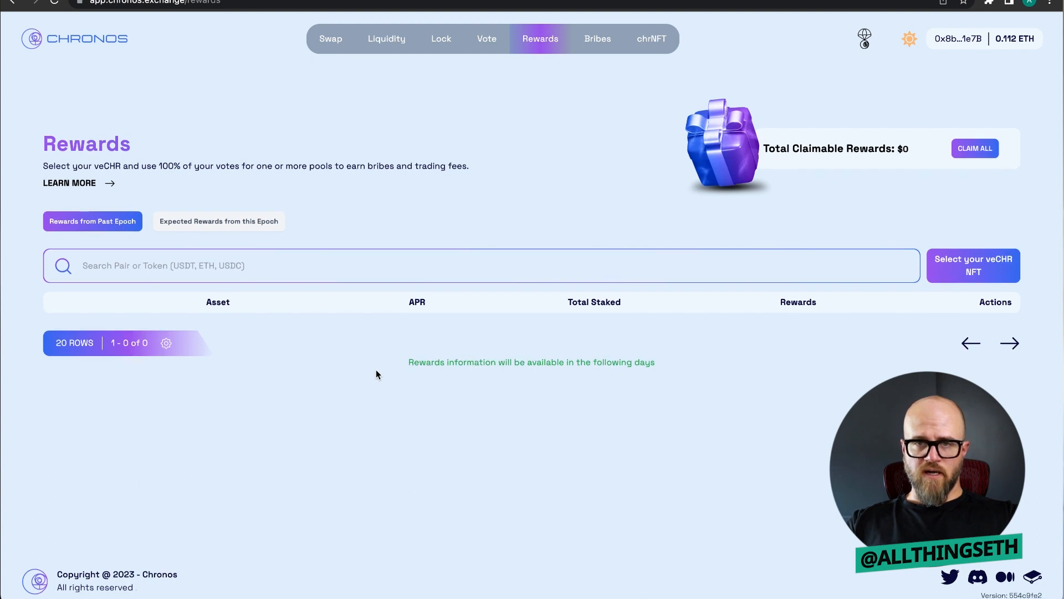
mouse_move(326, 377)
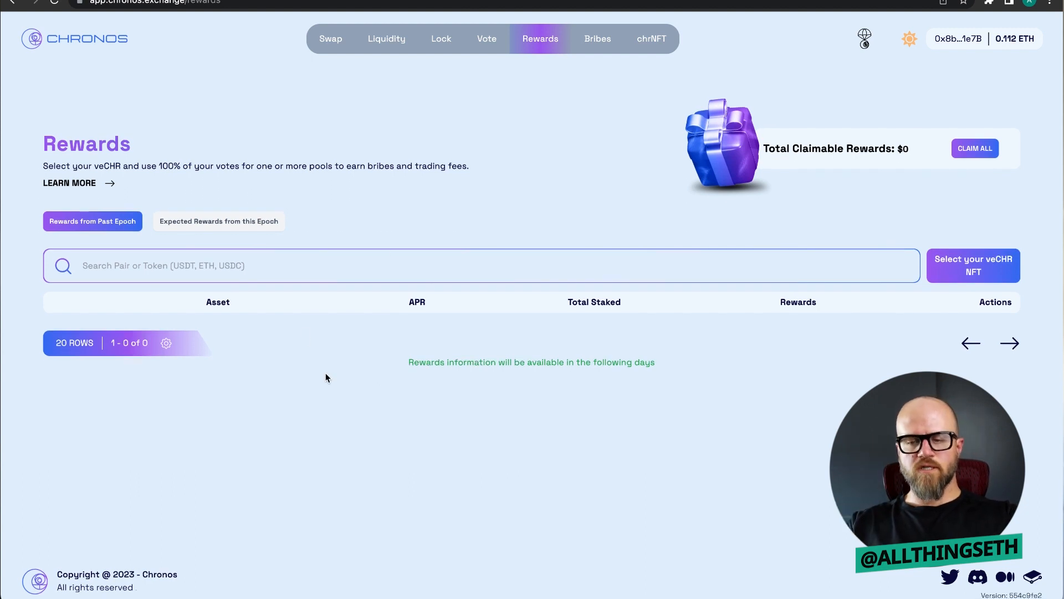
mouse_move(353, 400)
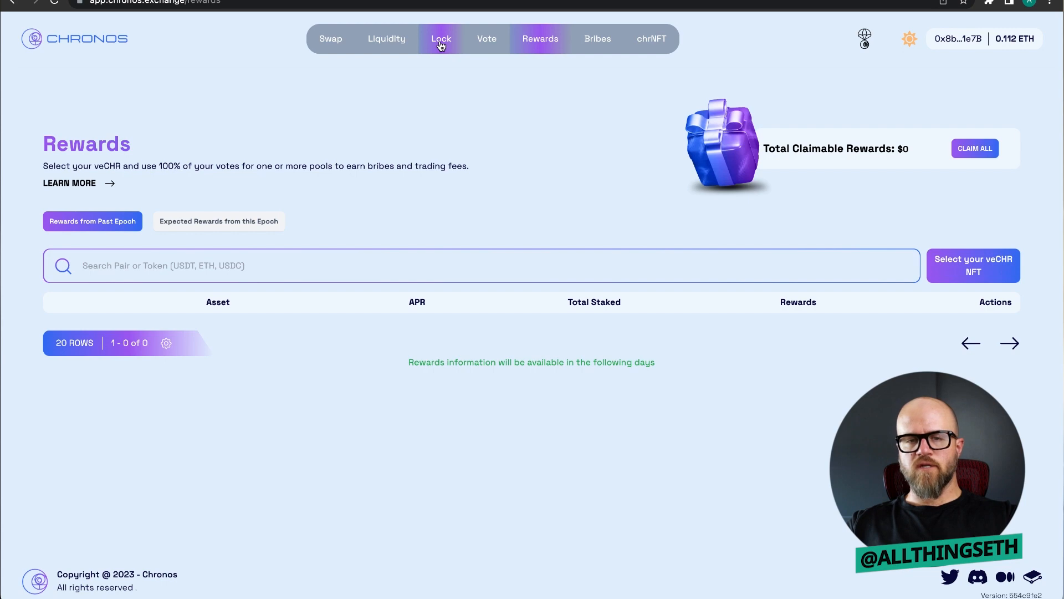
List the vote pools sorted by APR descending, with GND/gmUSD first at 2400.71 veCHR.
click(486, 39)
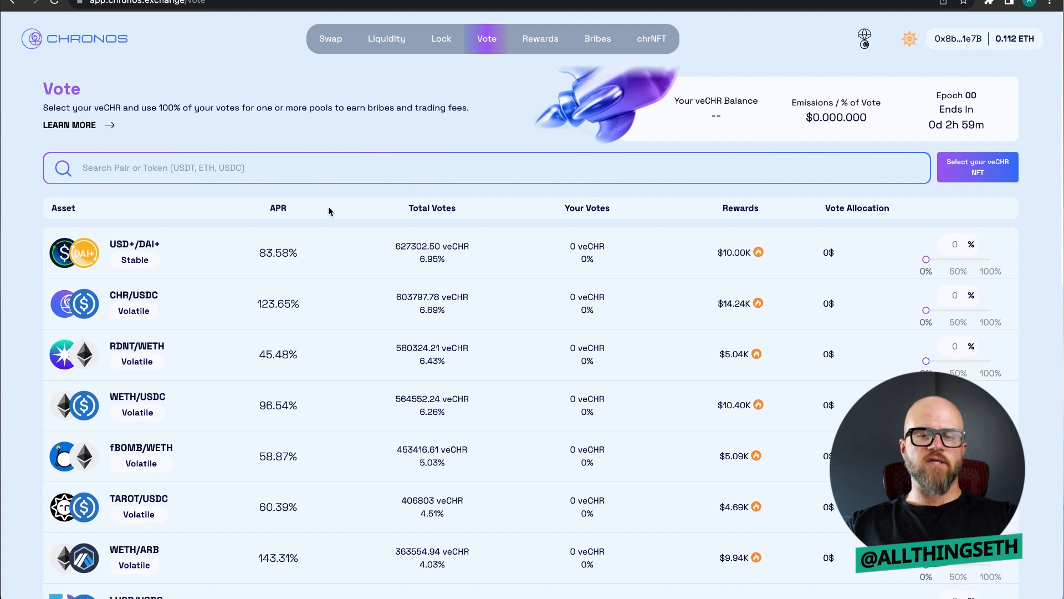
click(272, 208)
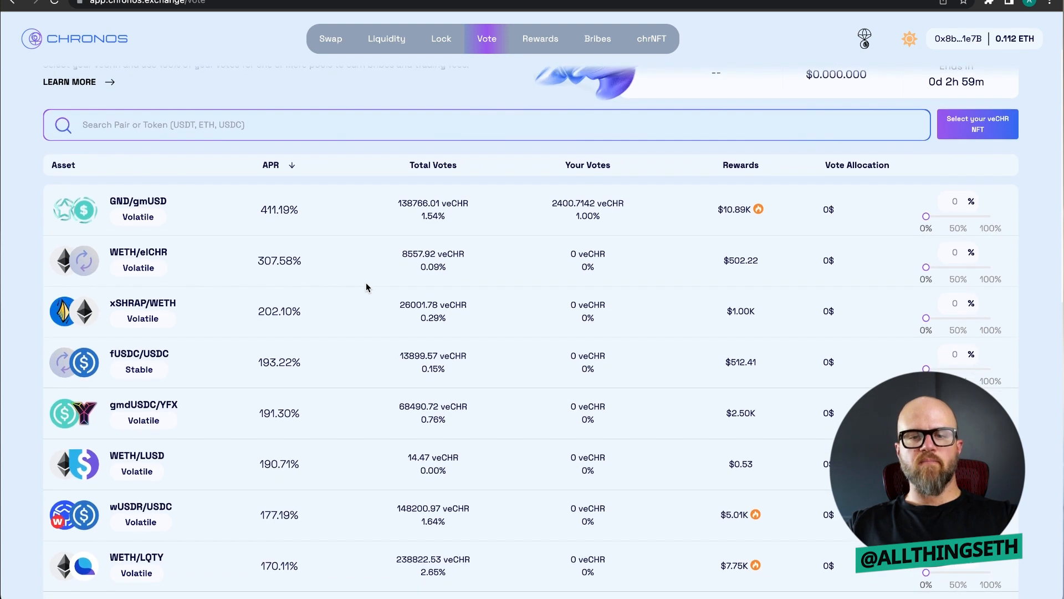
scroll(down, 3)
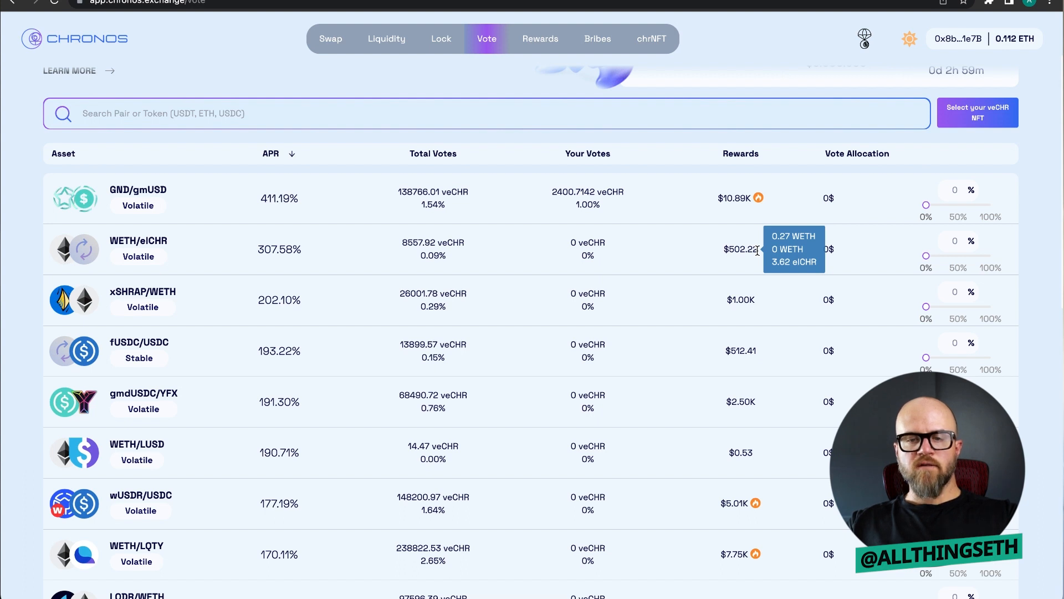
mouse_move(766, 283)
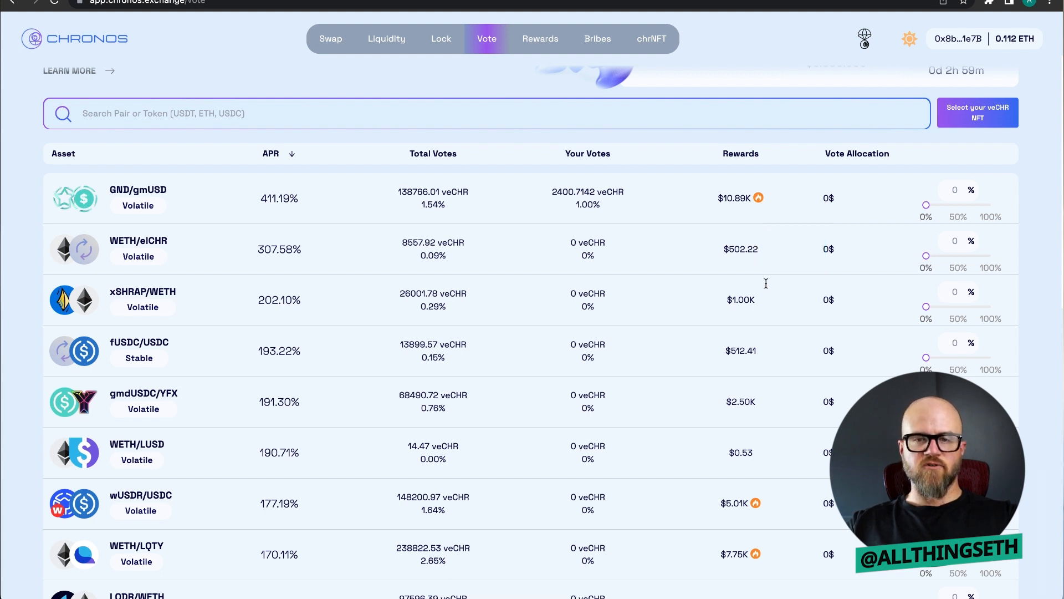
mouse_move(750, 291)
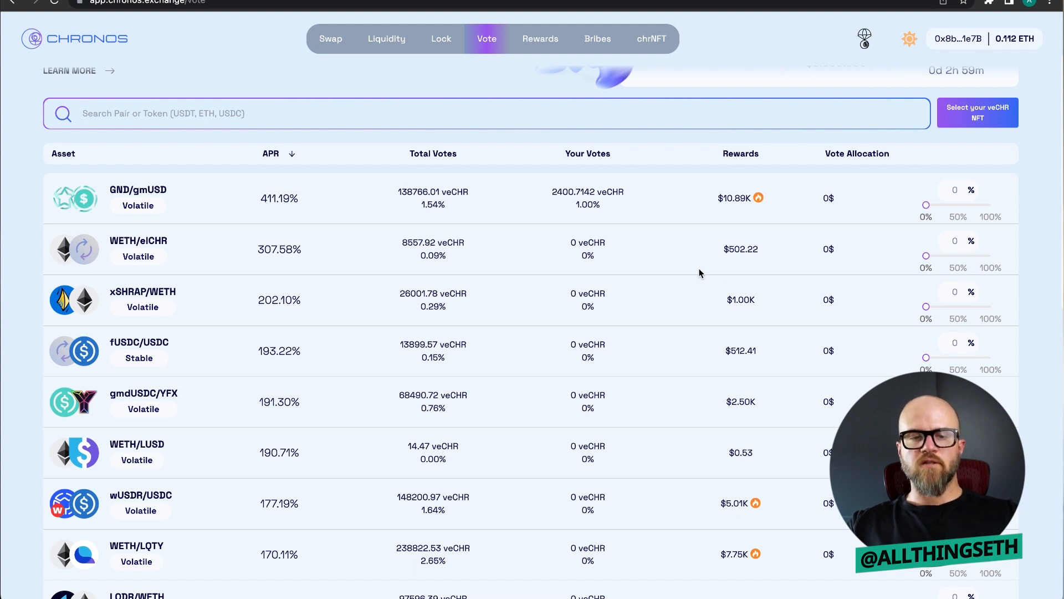
mouse_move(454, 286)
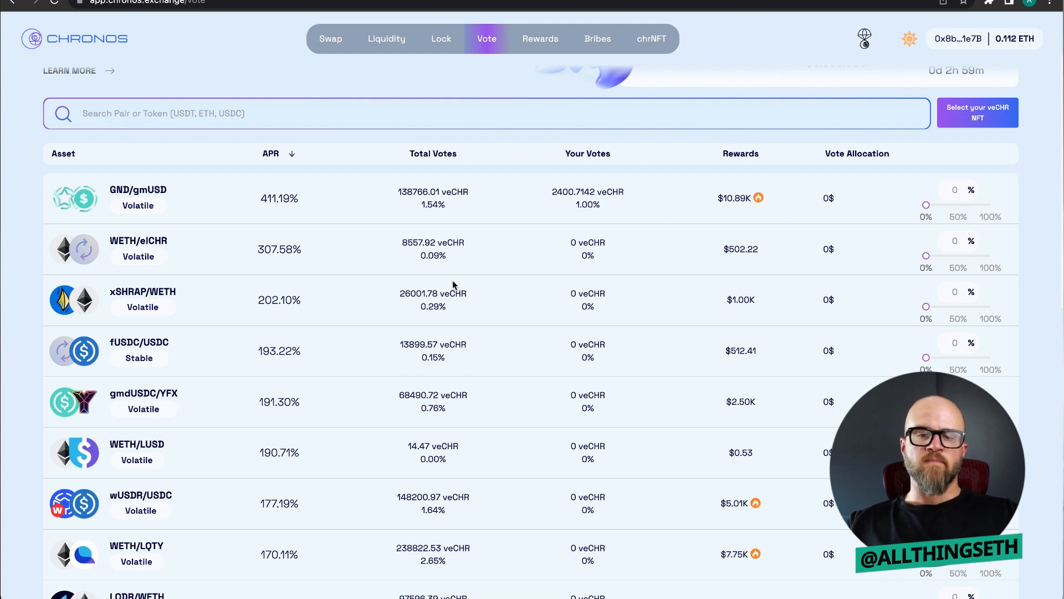
mouse_move(293, 265)
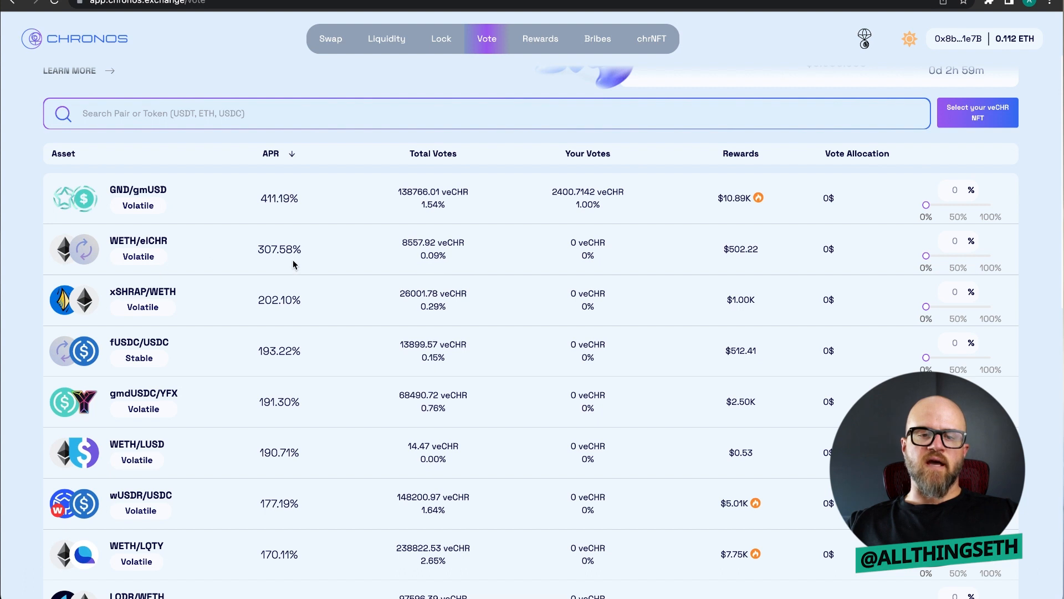
mouse_move(317, 272)
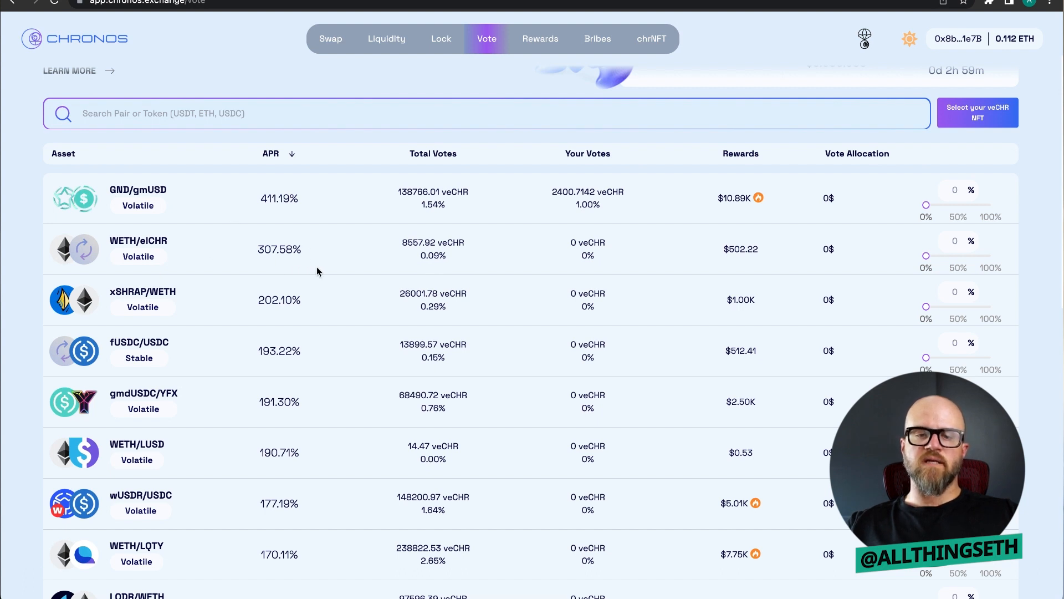
mouse_move(345, 285)
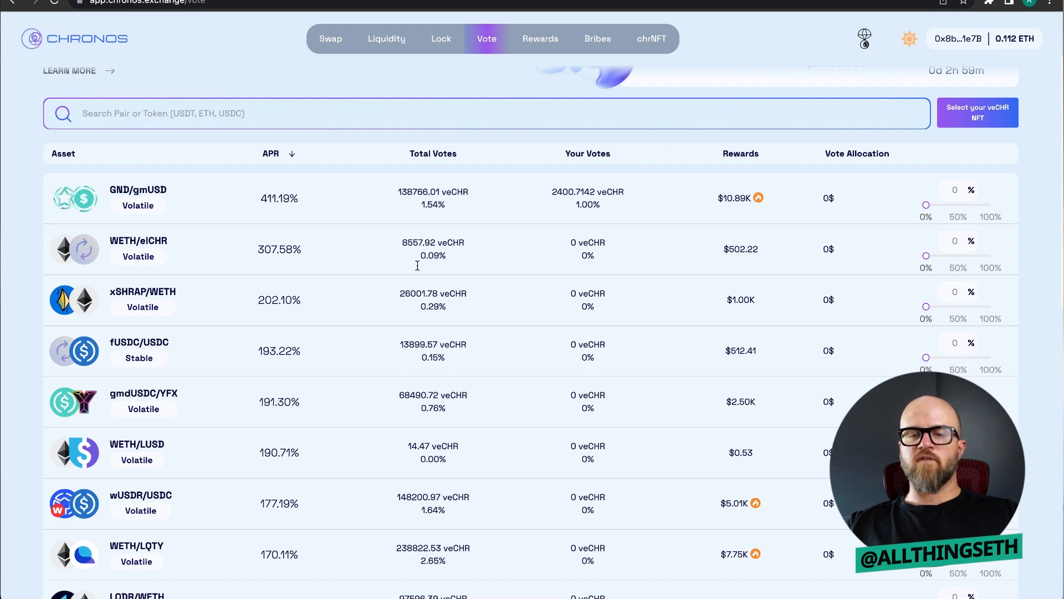
mouse_move(459, 280)
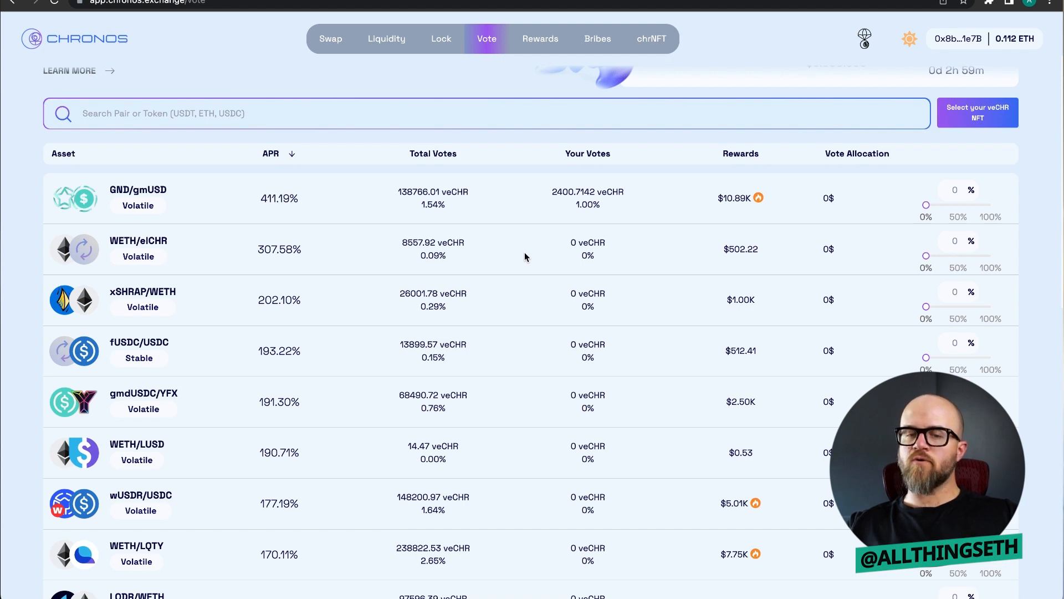
scroll(down, 3)
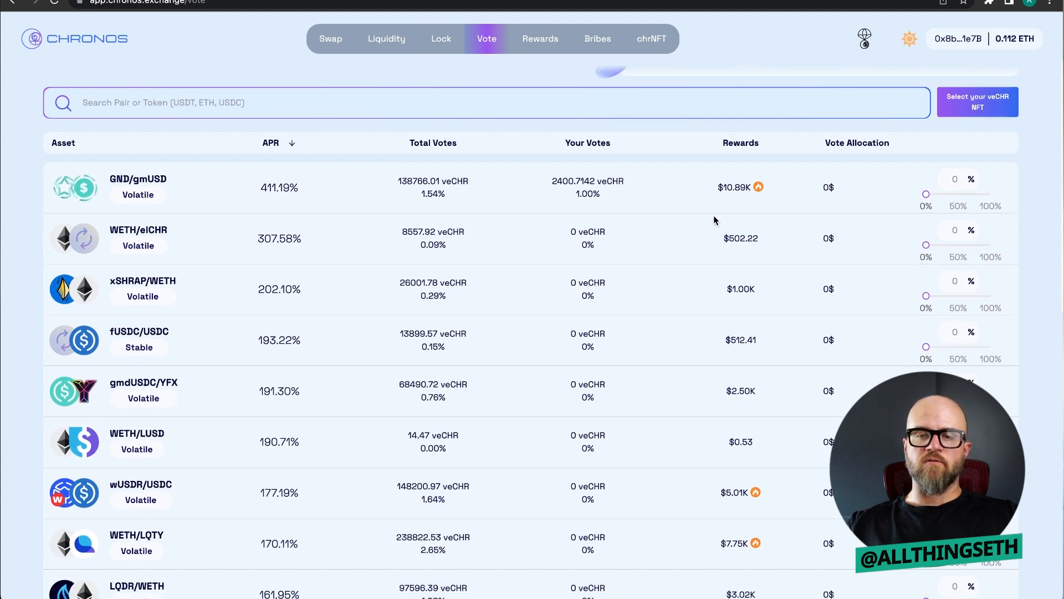
scroll(down, 3)
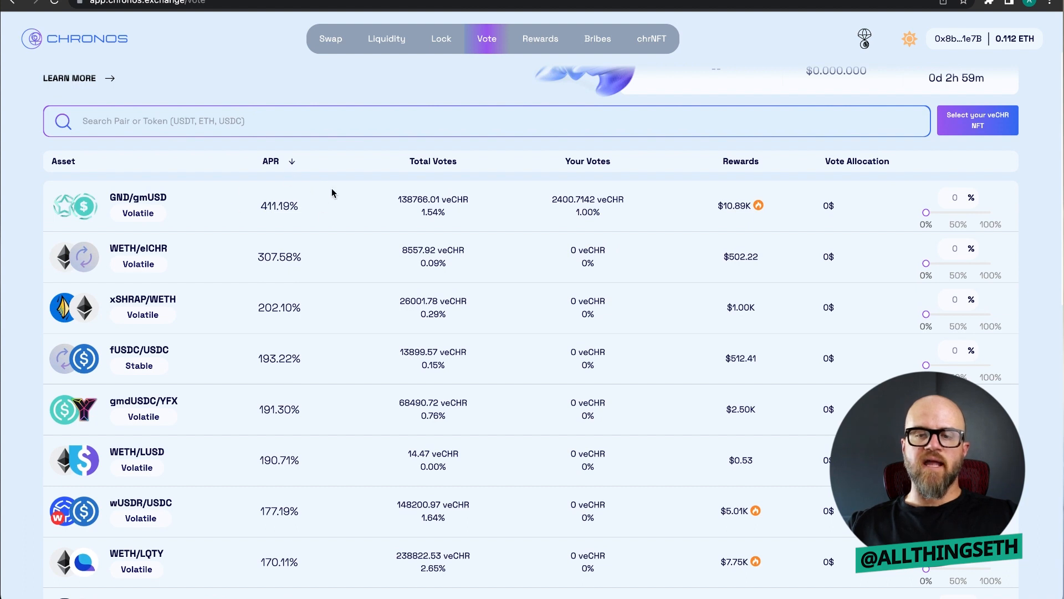
scroll(down, 3)
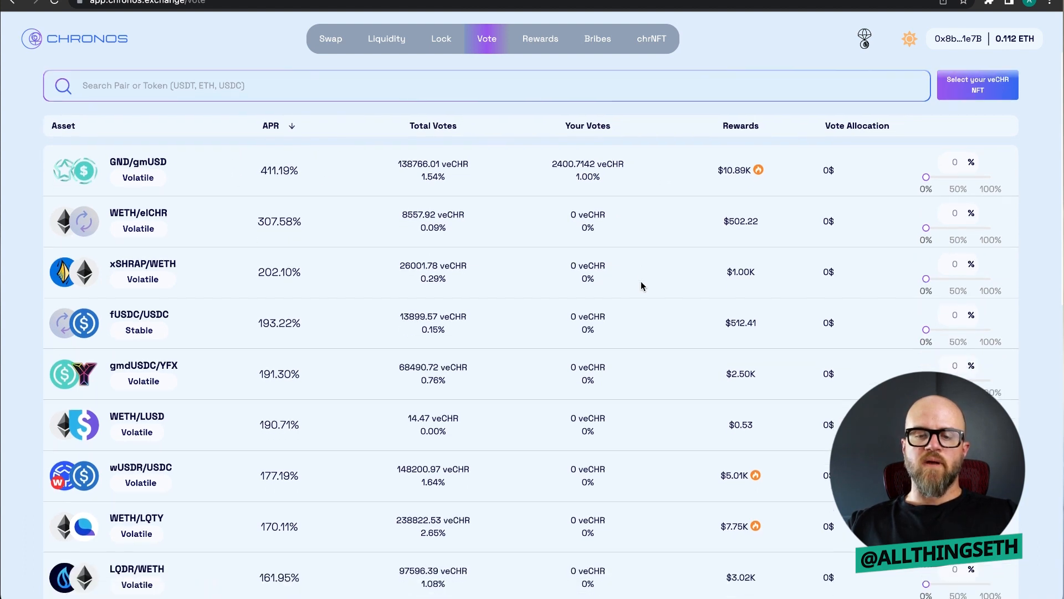
scroll(down, 3)
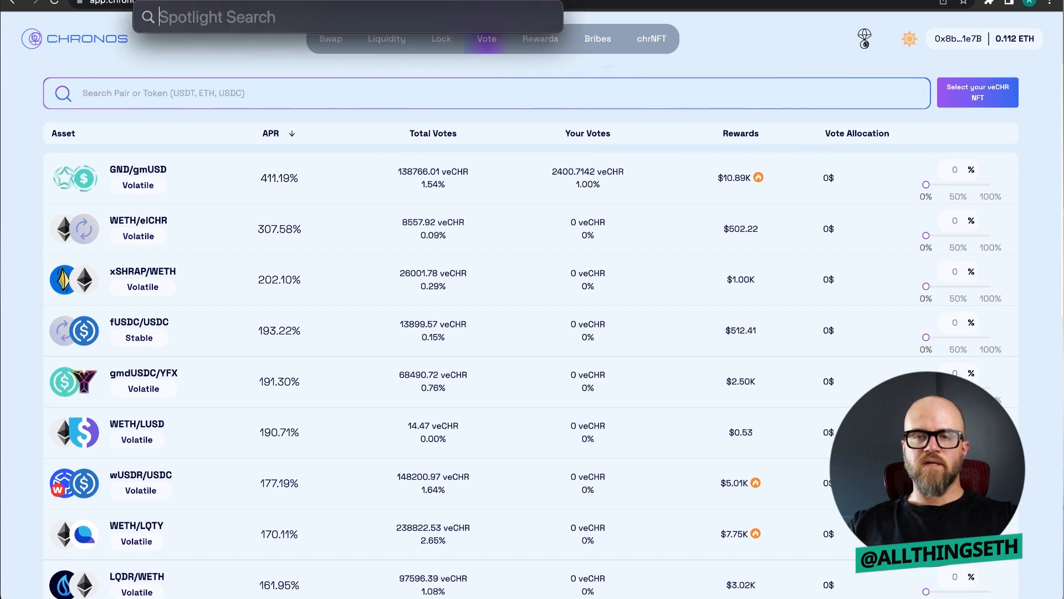
Calculate 10000/139872*2400 in Spotlight as the GND/gmUSD vote reward estimate.
text(1)
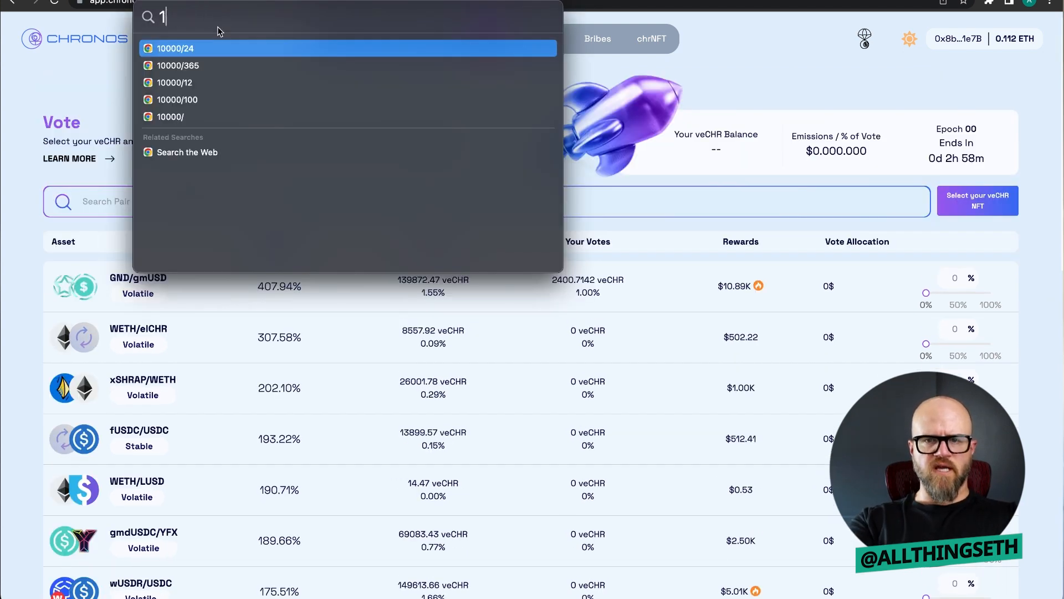
text(0000/139872)
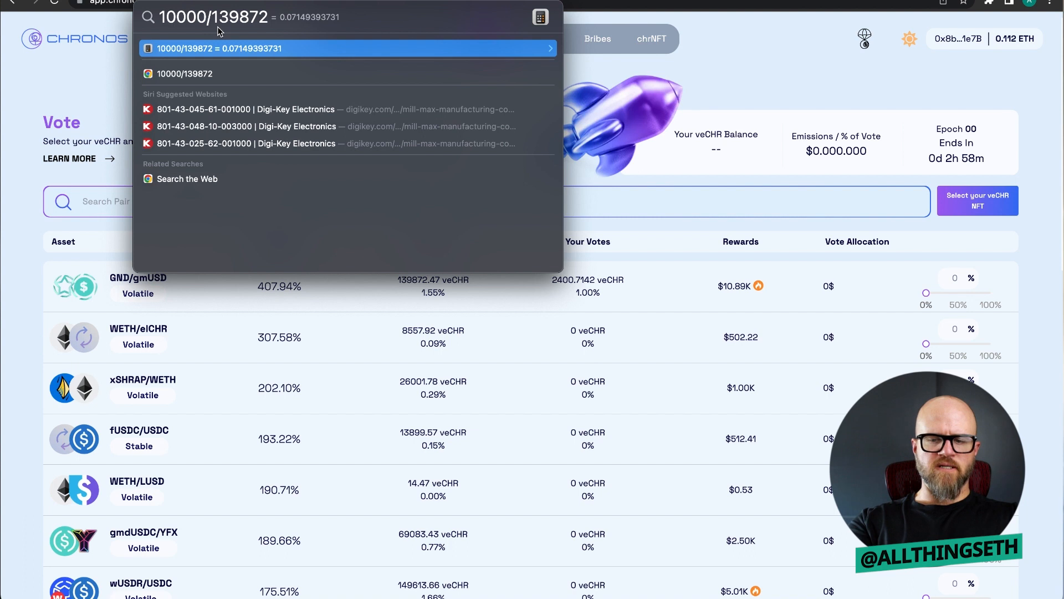
text(*)
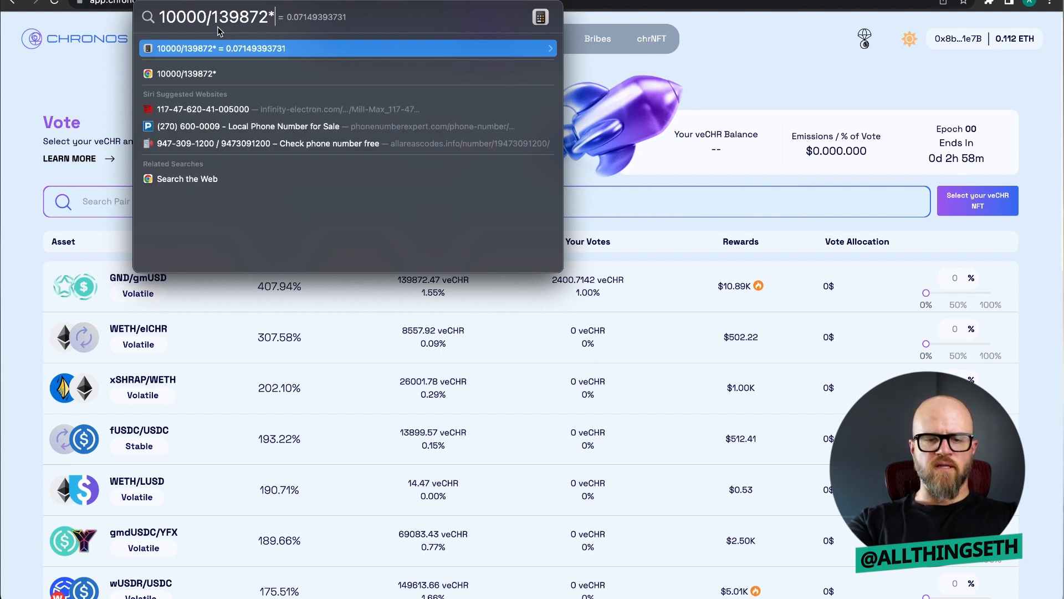
text(2400)
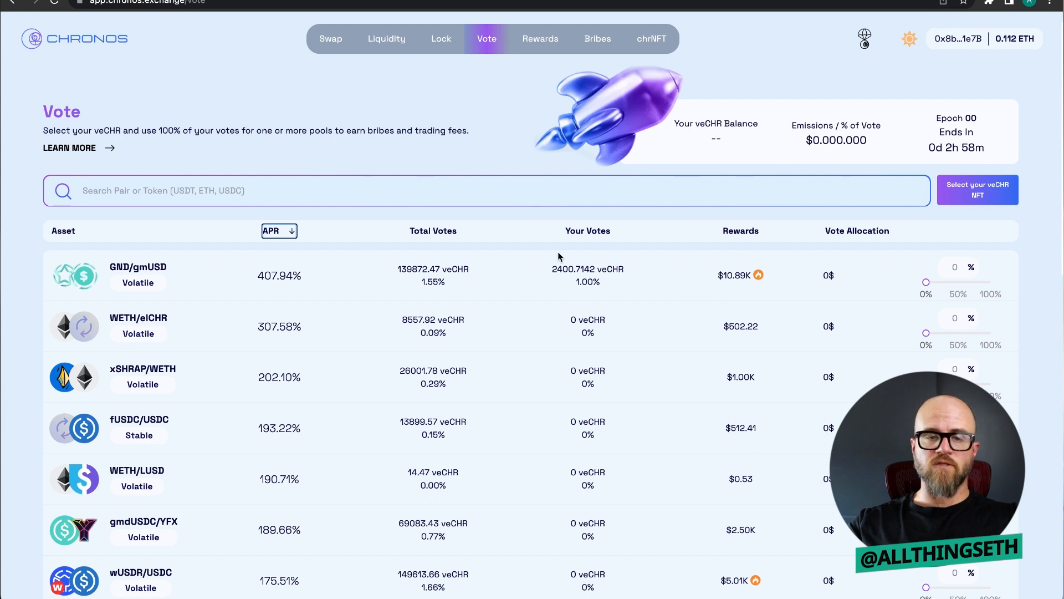
mouse_move(797, 326)
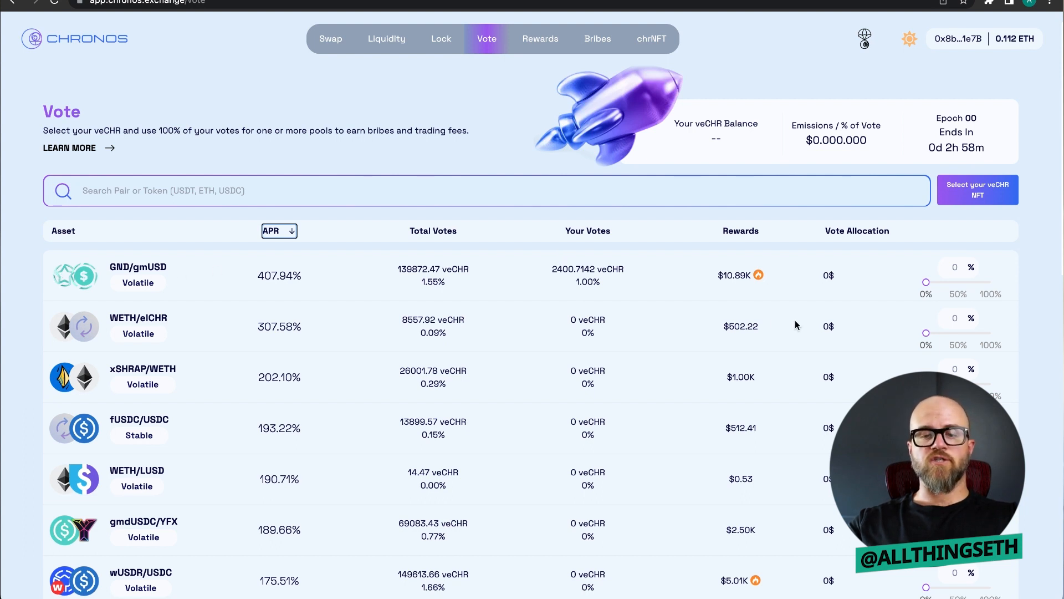
scroll(down, 3)
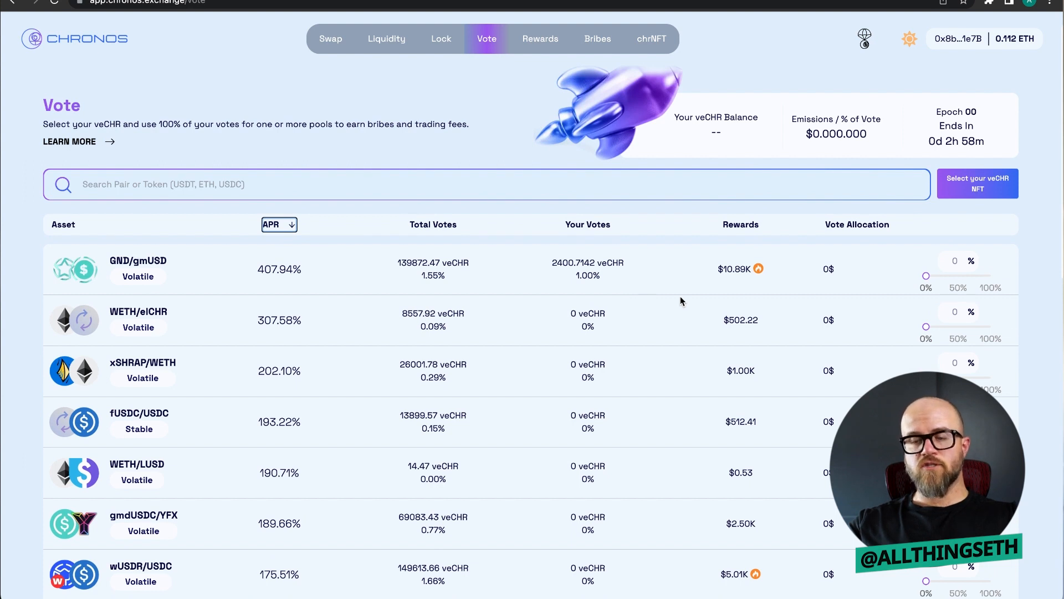
mouse_move(656, 298)
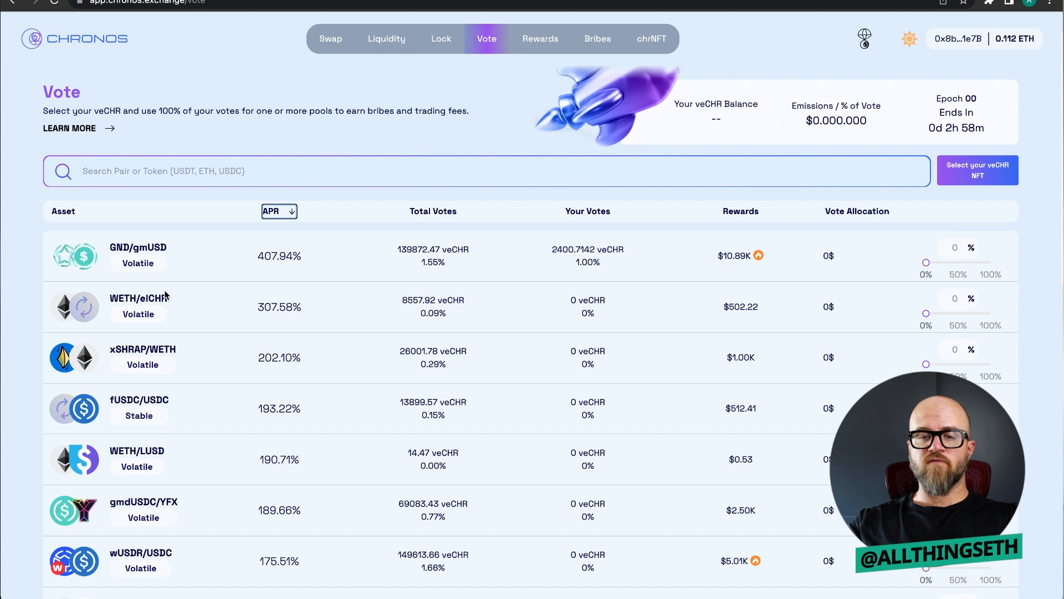
mouse_move(233, 288)
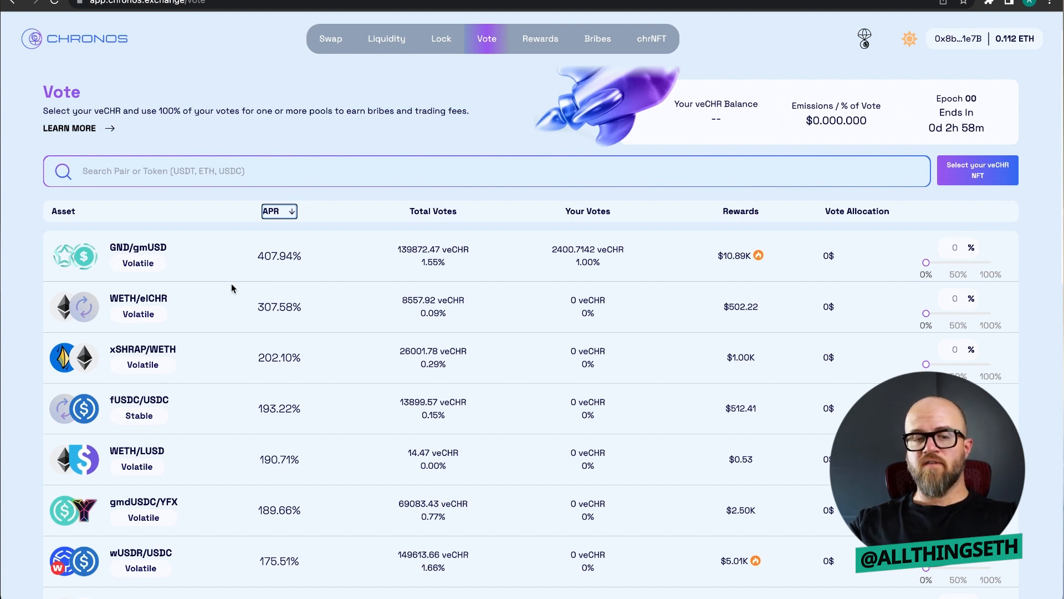